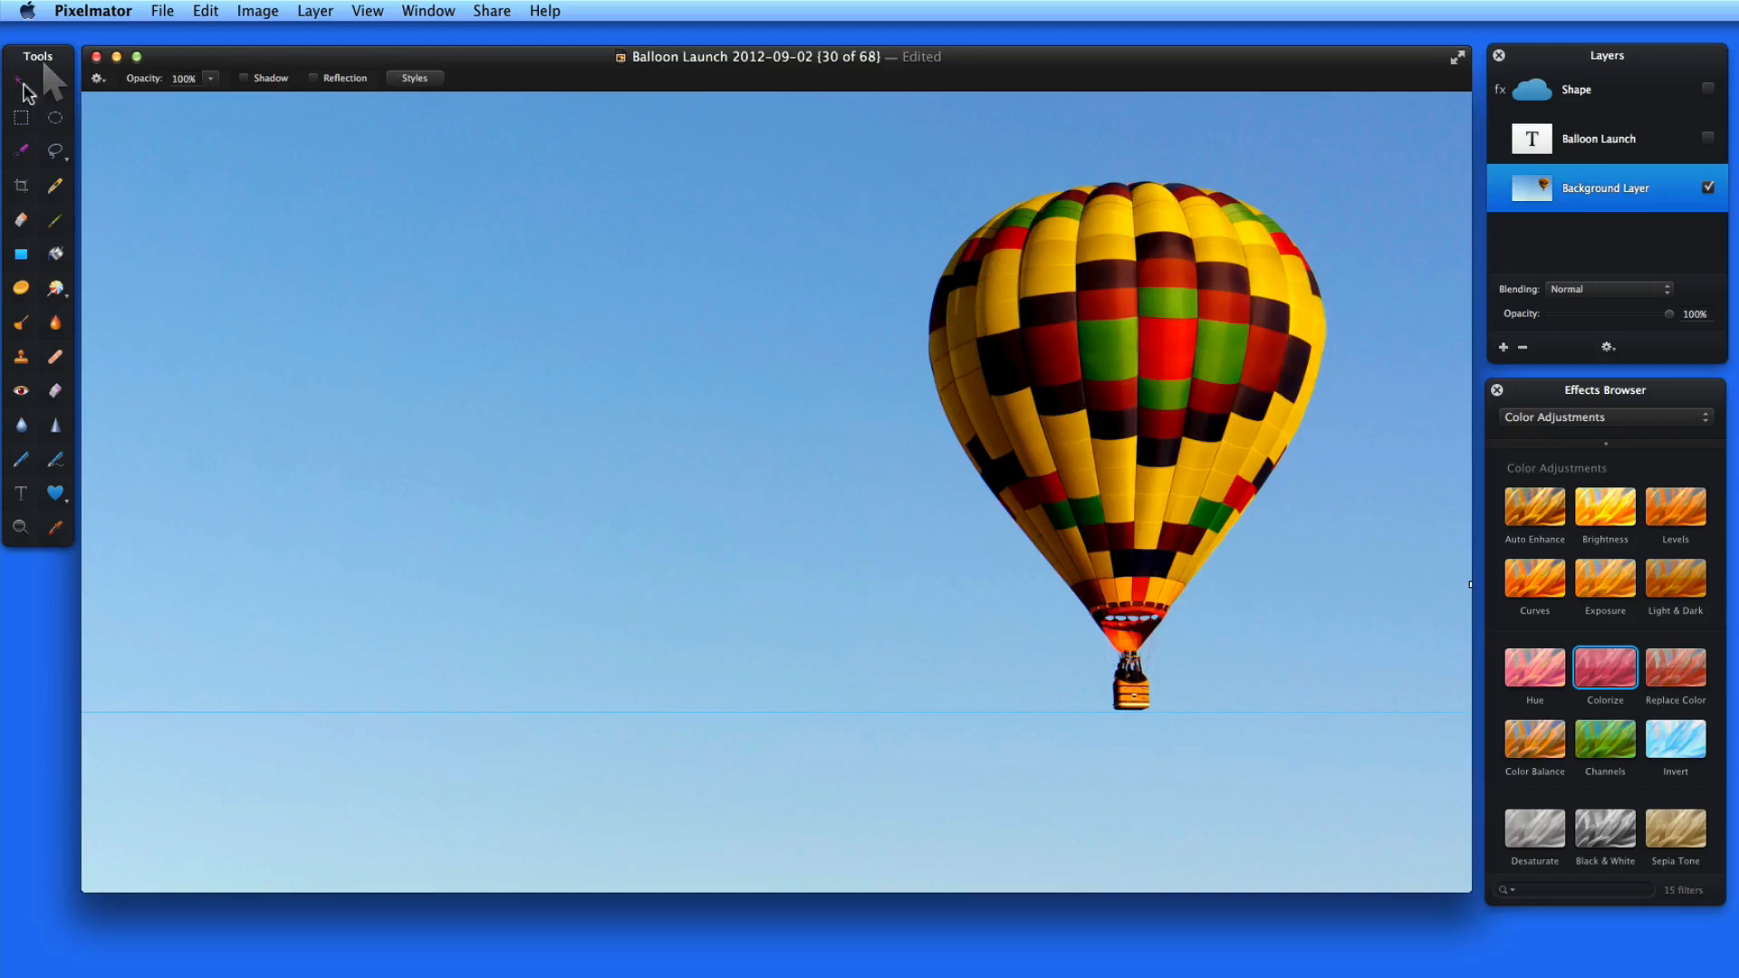
# Select the whole blue sky with the Magic Wand, widening tolerance, and delete it
pyautogui.click(20, 151)
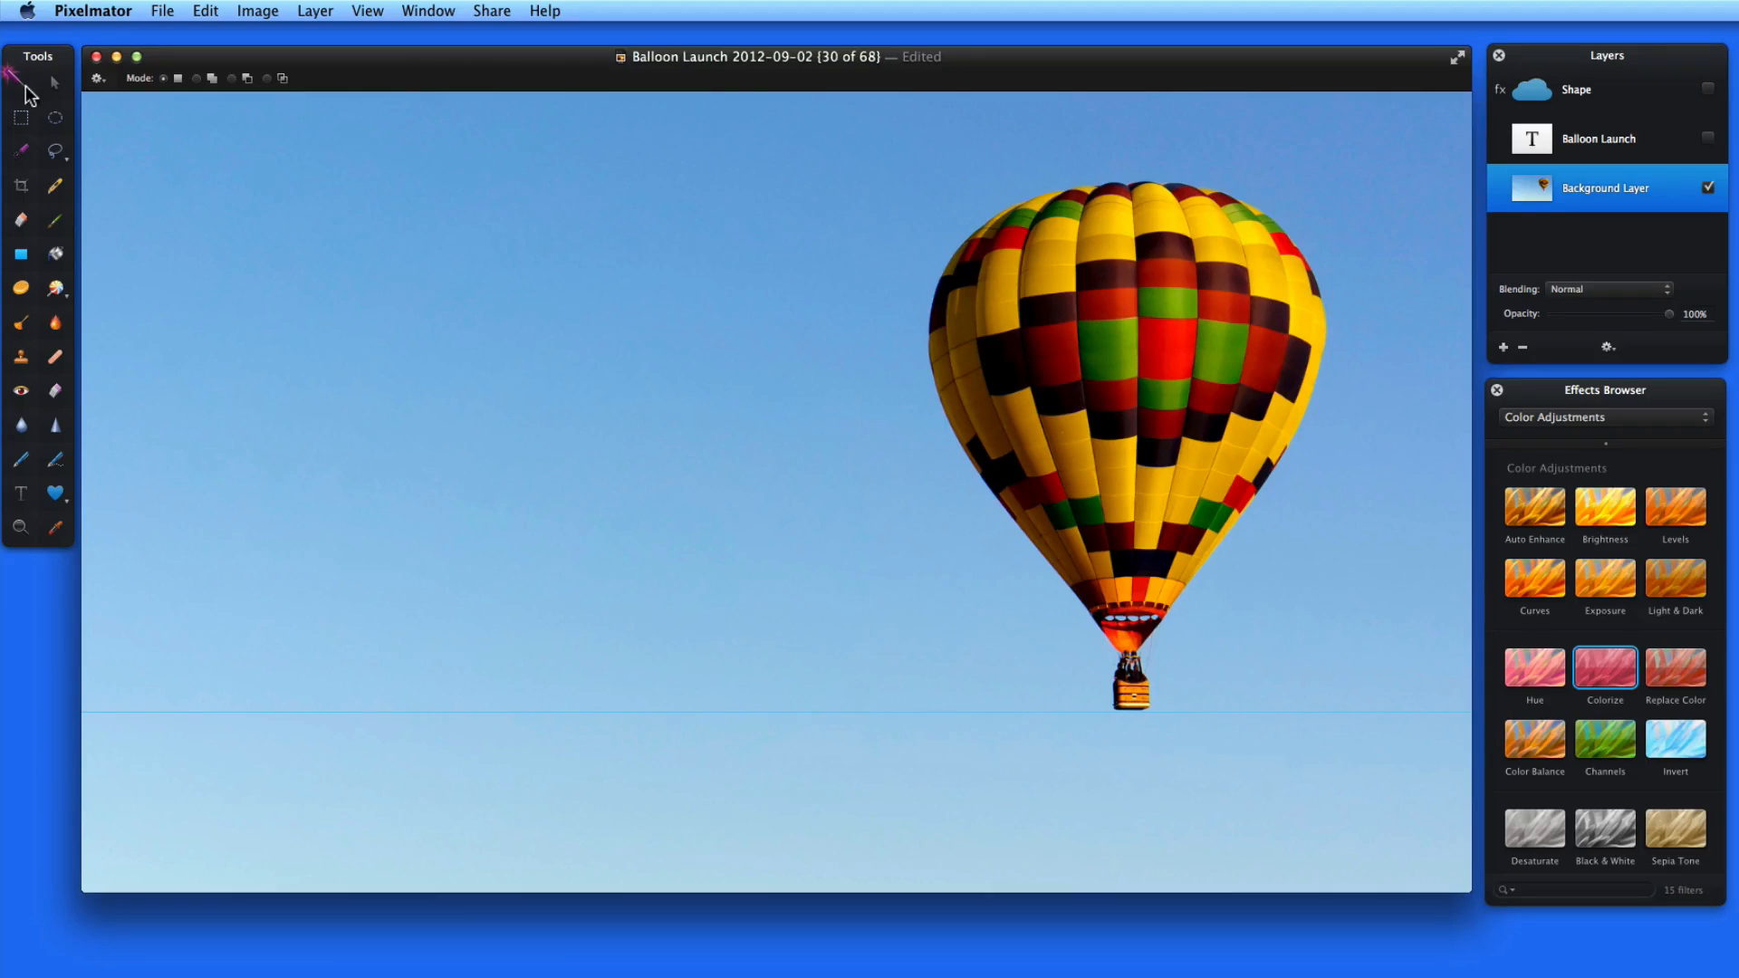
pyautogui.moveTo(308, 203)
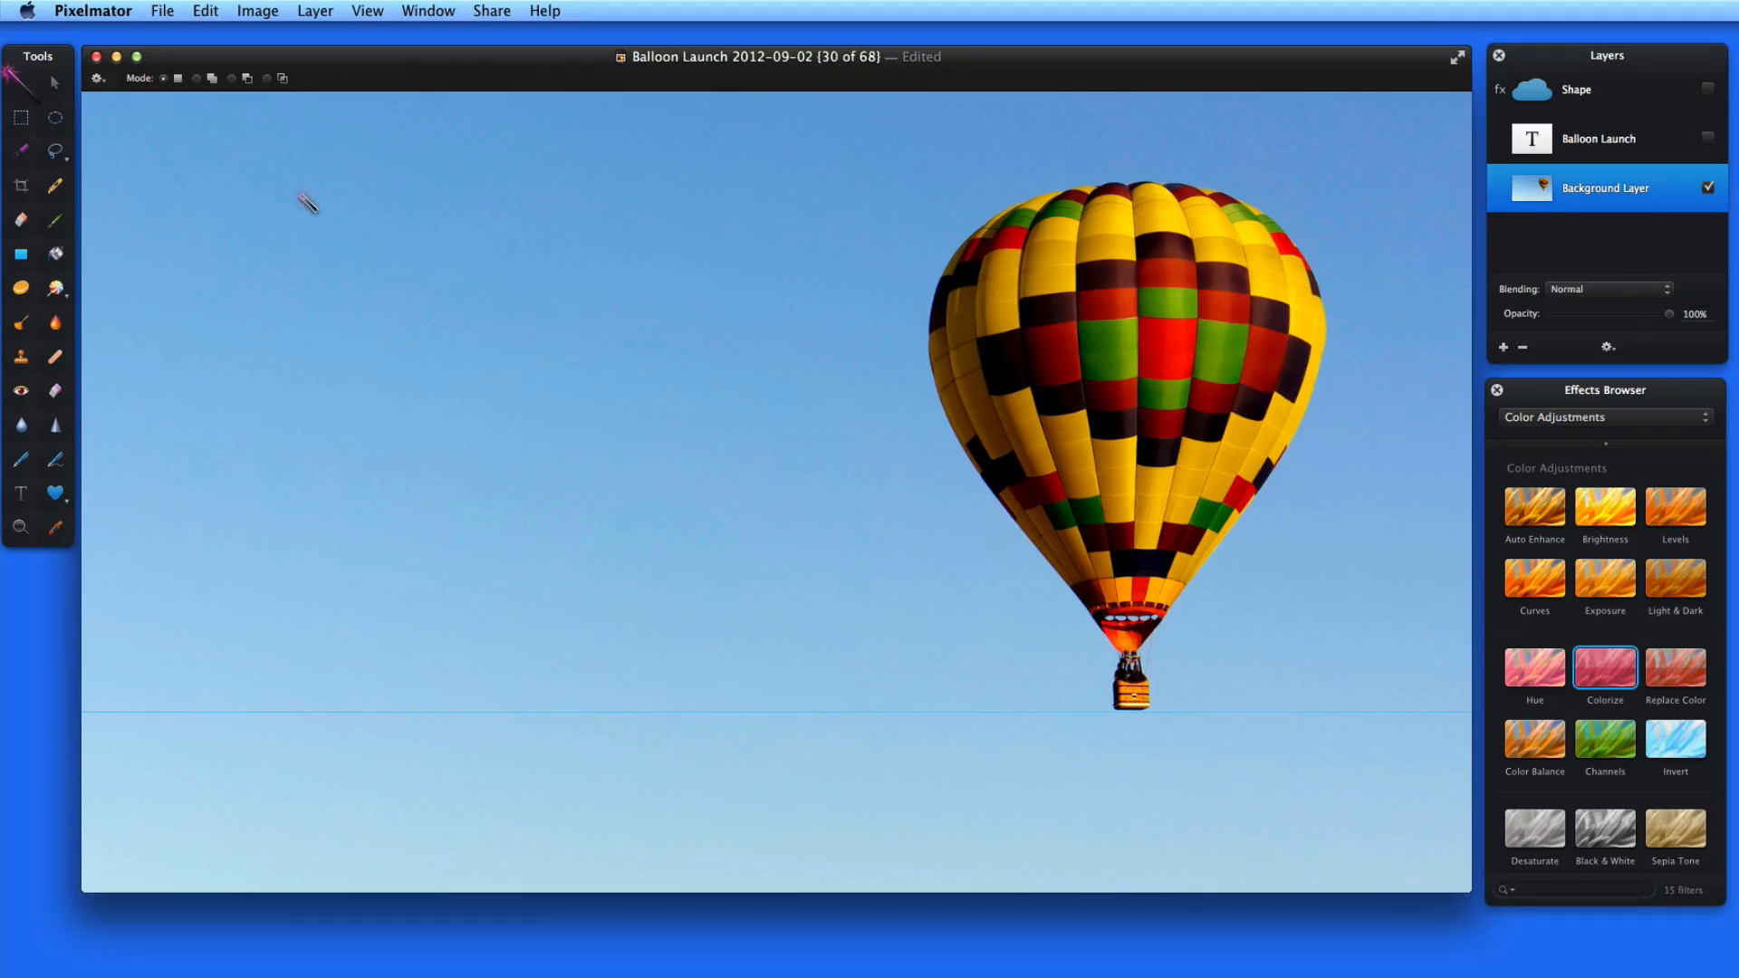
pyautogui.click(297, 211)
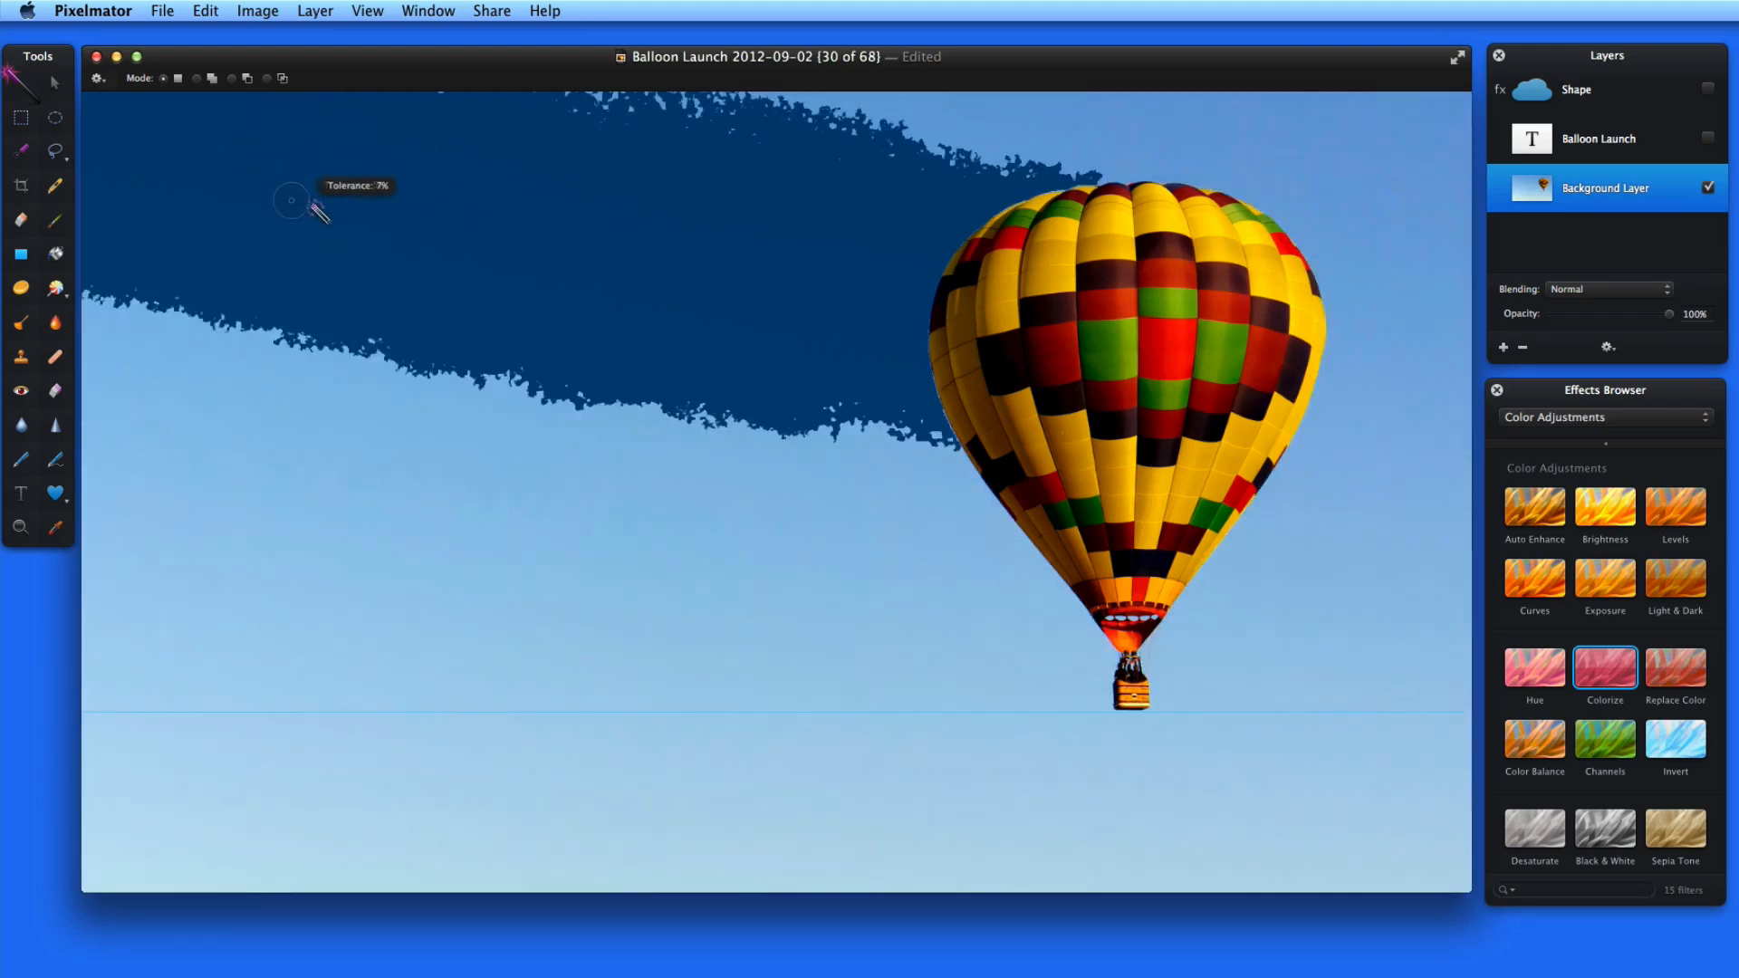
pyautogui.moveTo(309, 210); pyautogui.dragTo(402, 239)
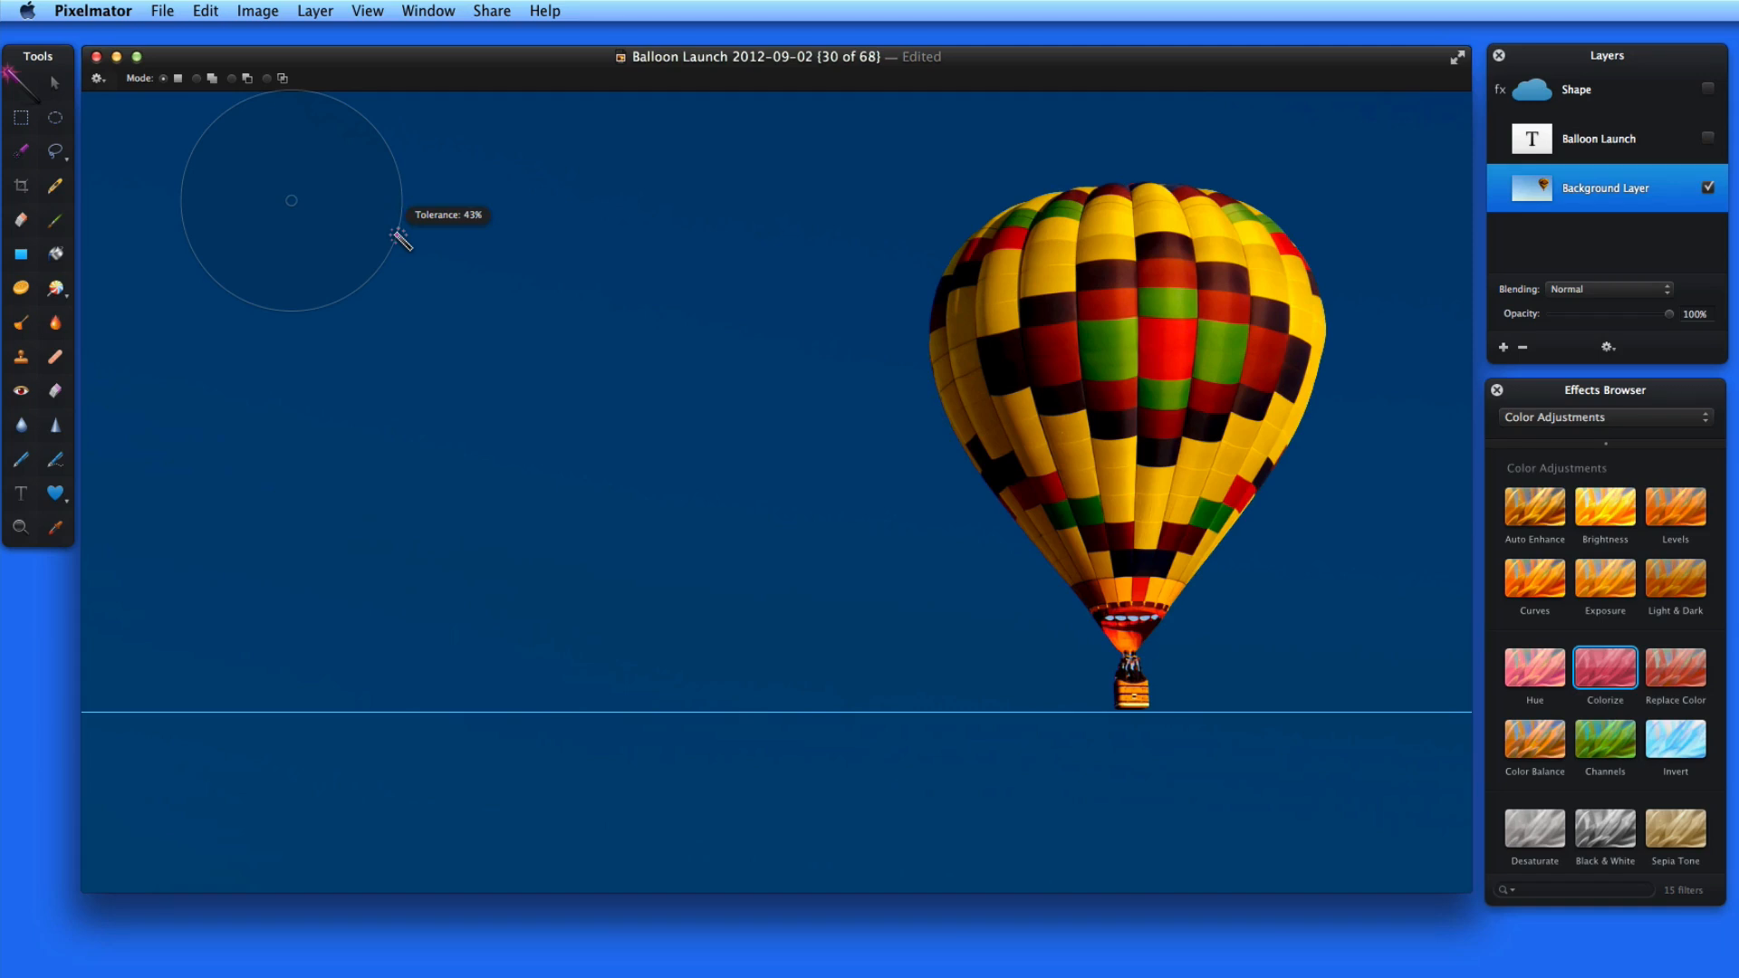
pyautogui.click(397, 236)
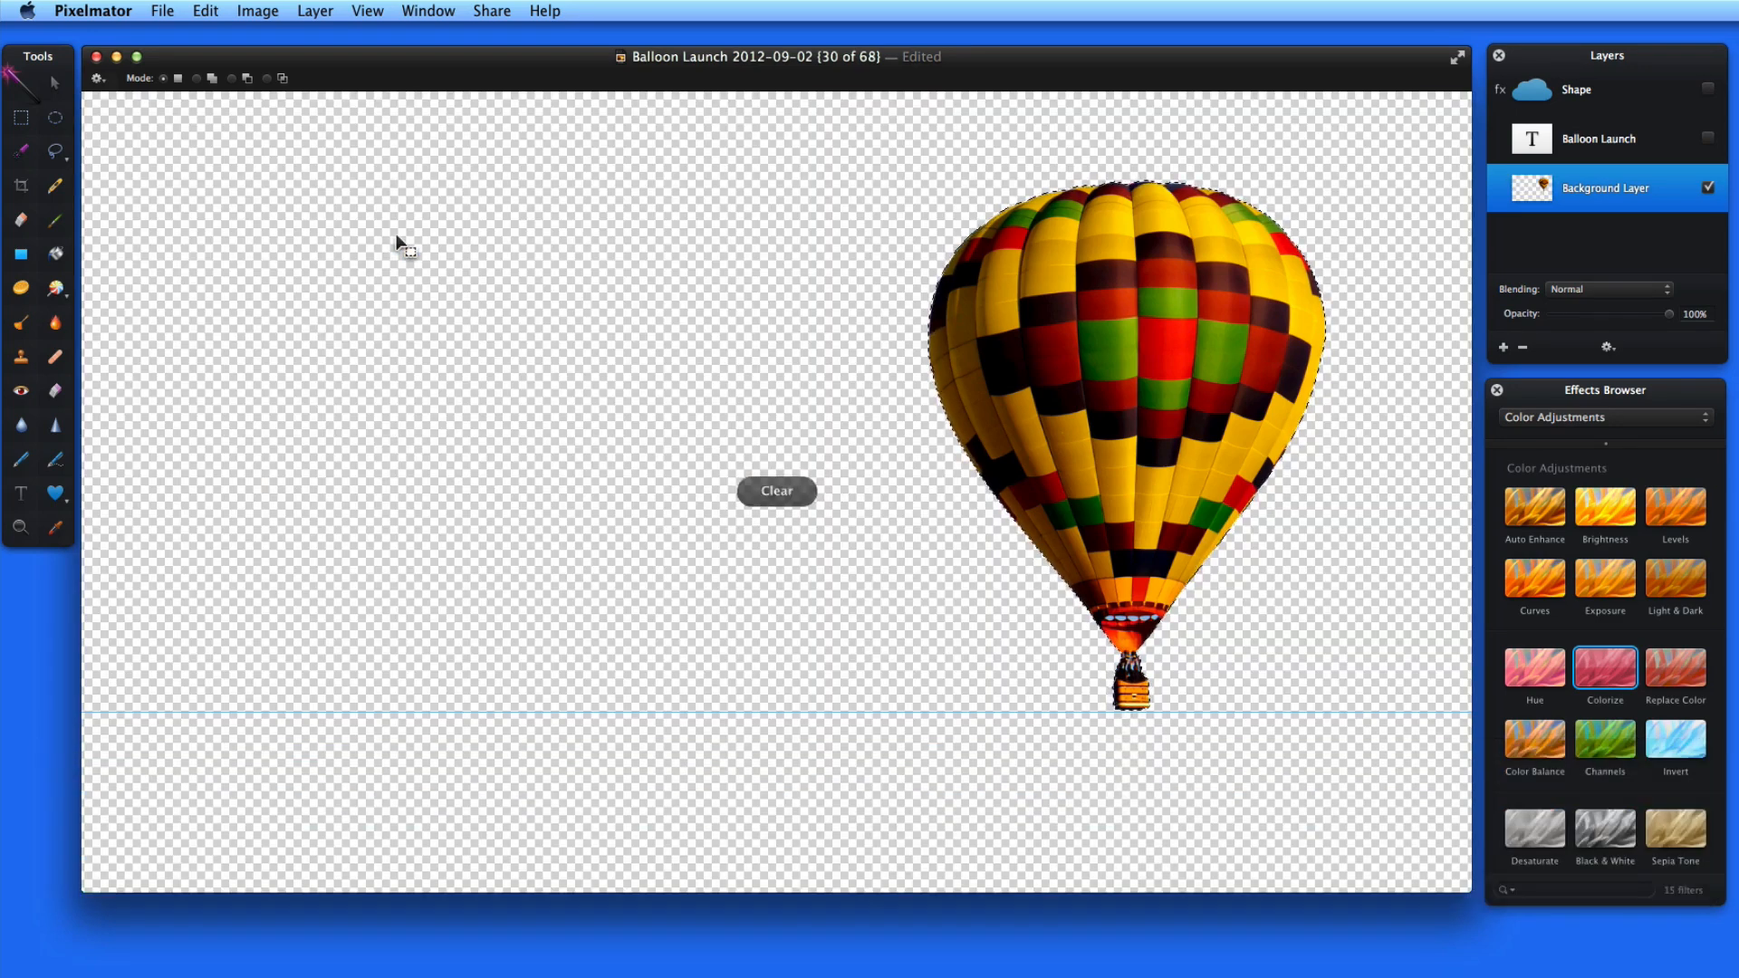
# Undo the sky deletion and clear the selection
pyautogui.click(777, 491)
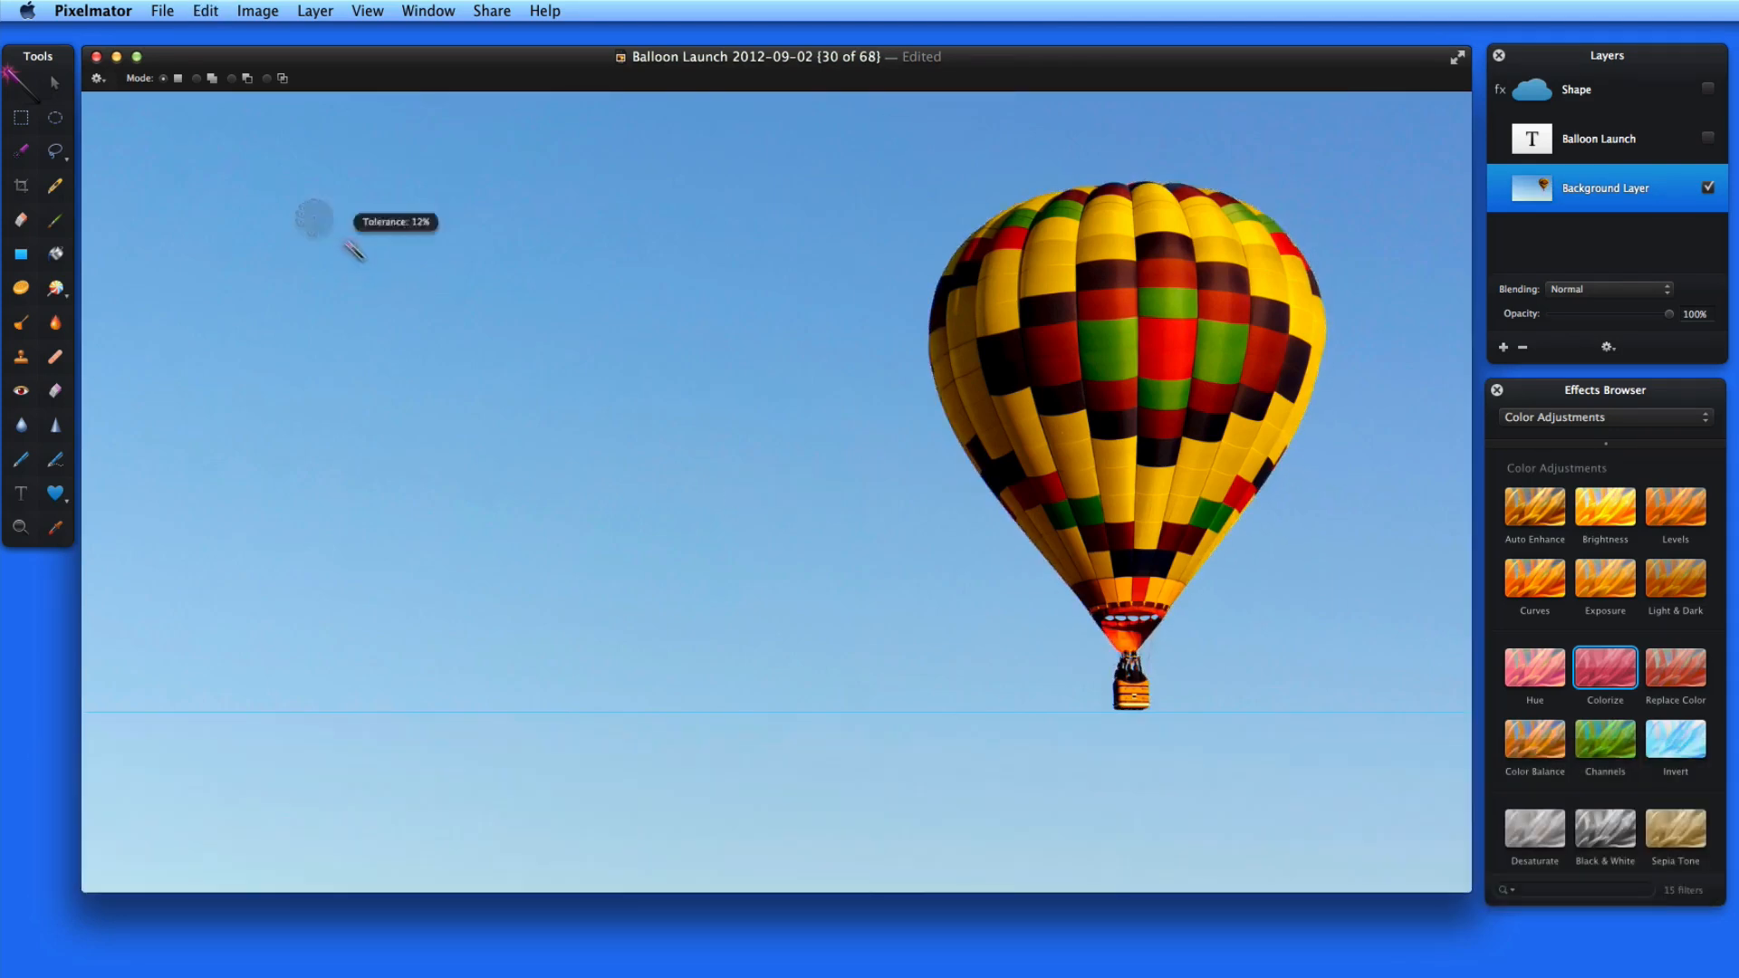
pyautogui.moveTo(355, 239); pyautogui.dragTo(521, 322)
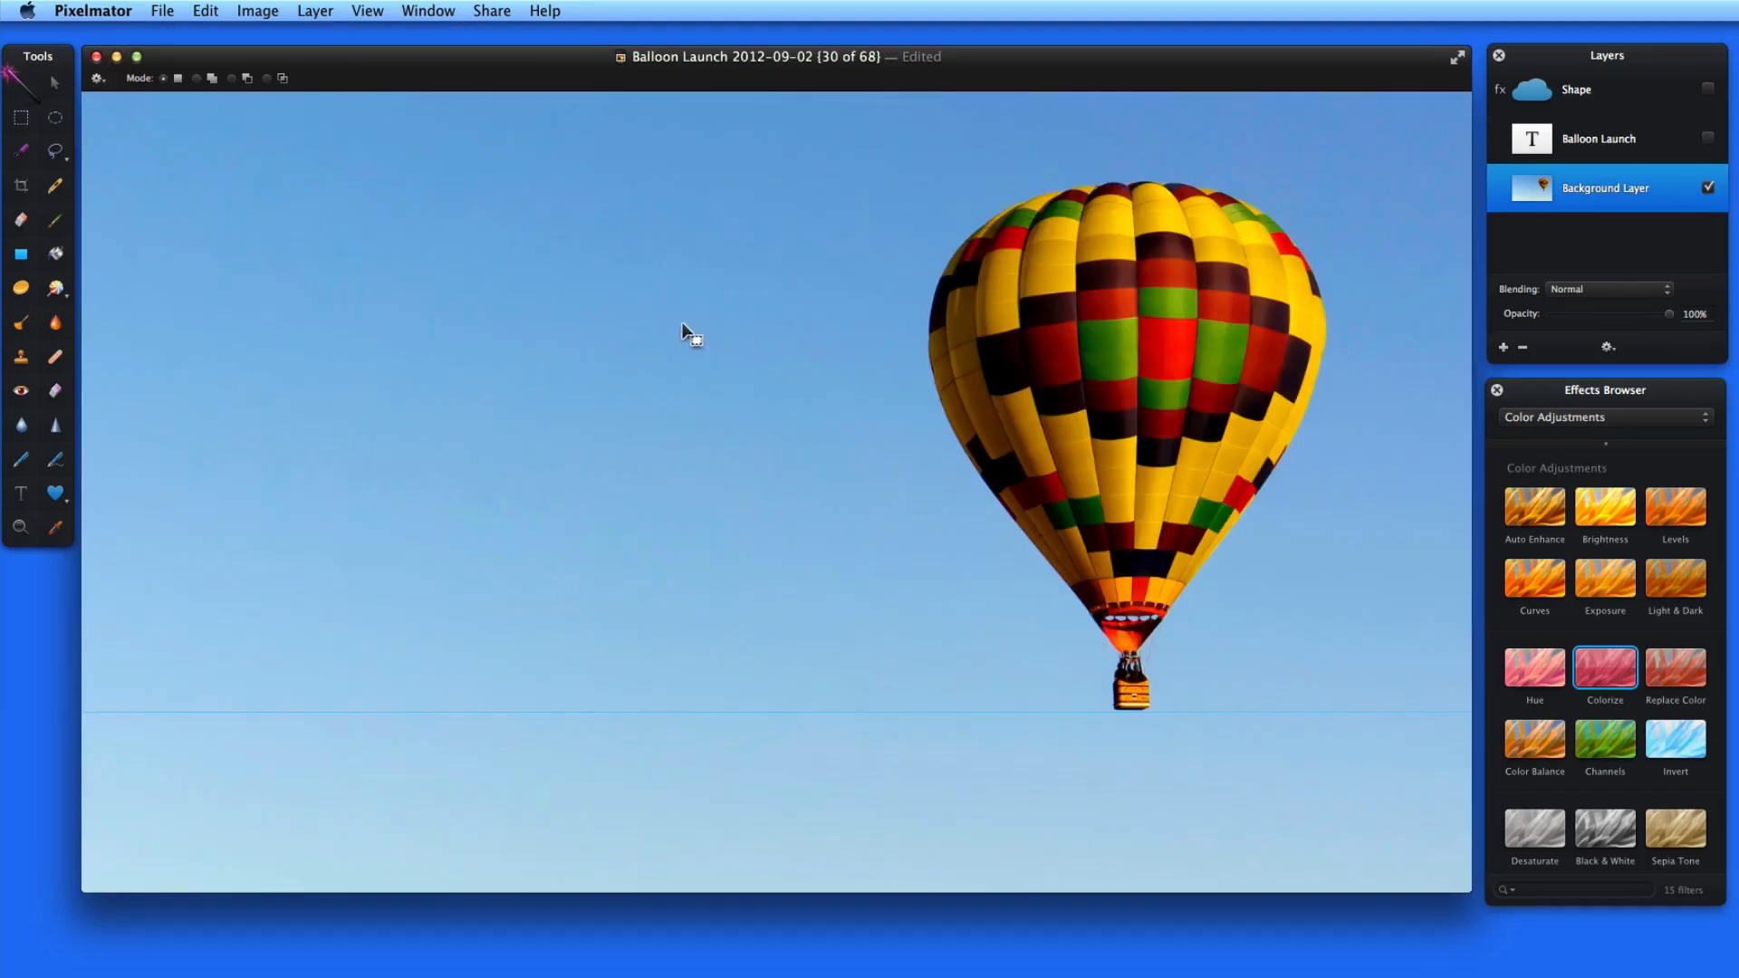
pyautogui.moveTo(388, 239)
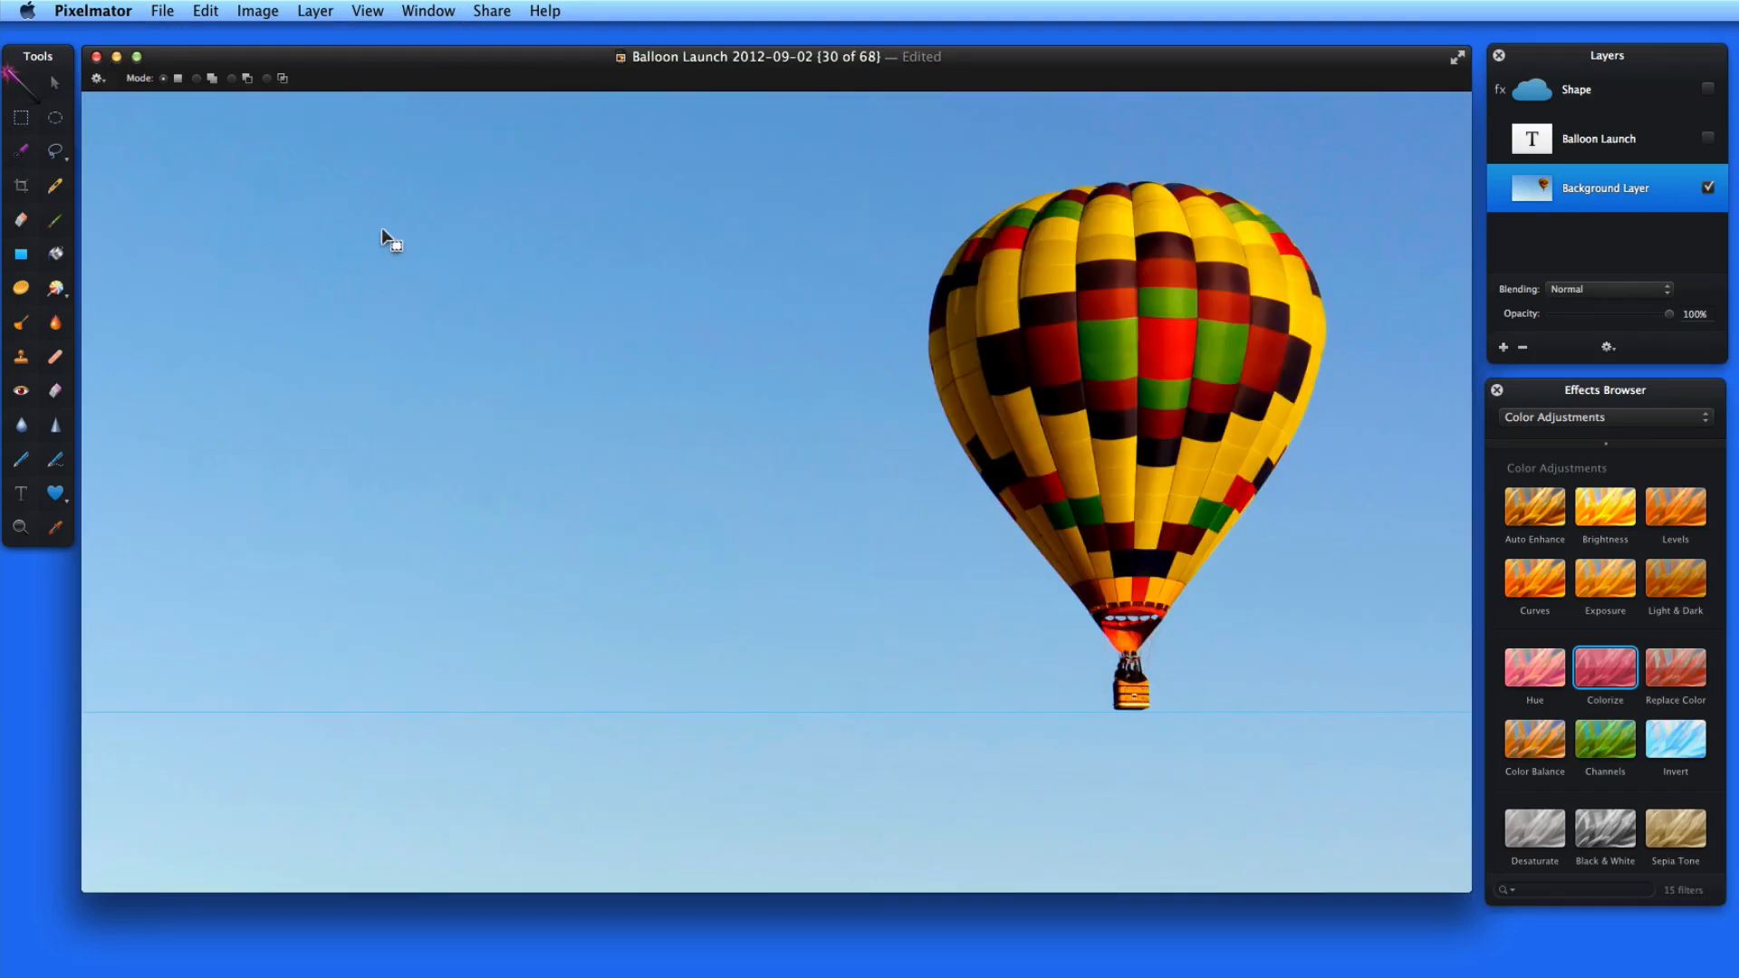
# Zoom in and Magic Wand-select the top, right and left central green panels together
pyautogui.press('cmd+=')
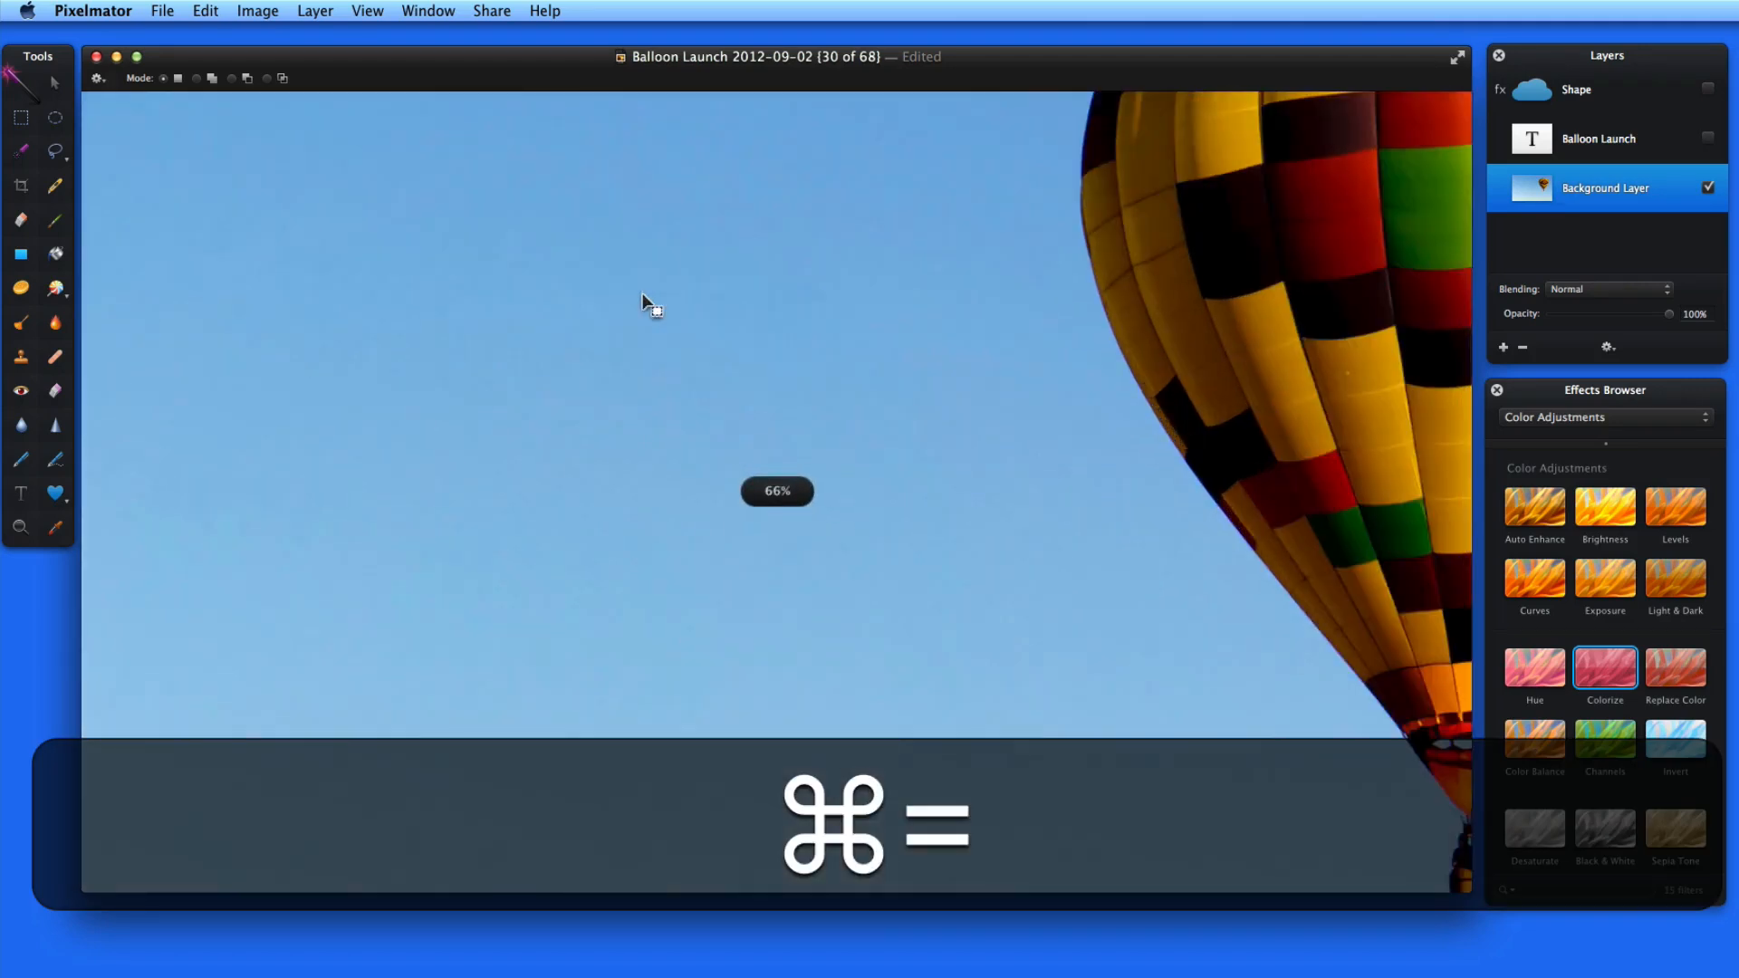
pyautogui.press('cmd+=')
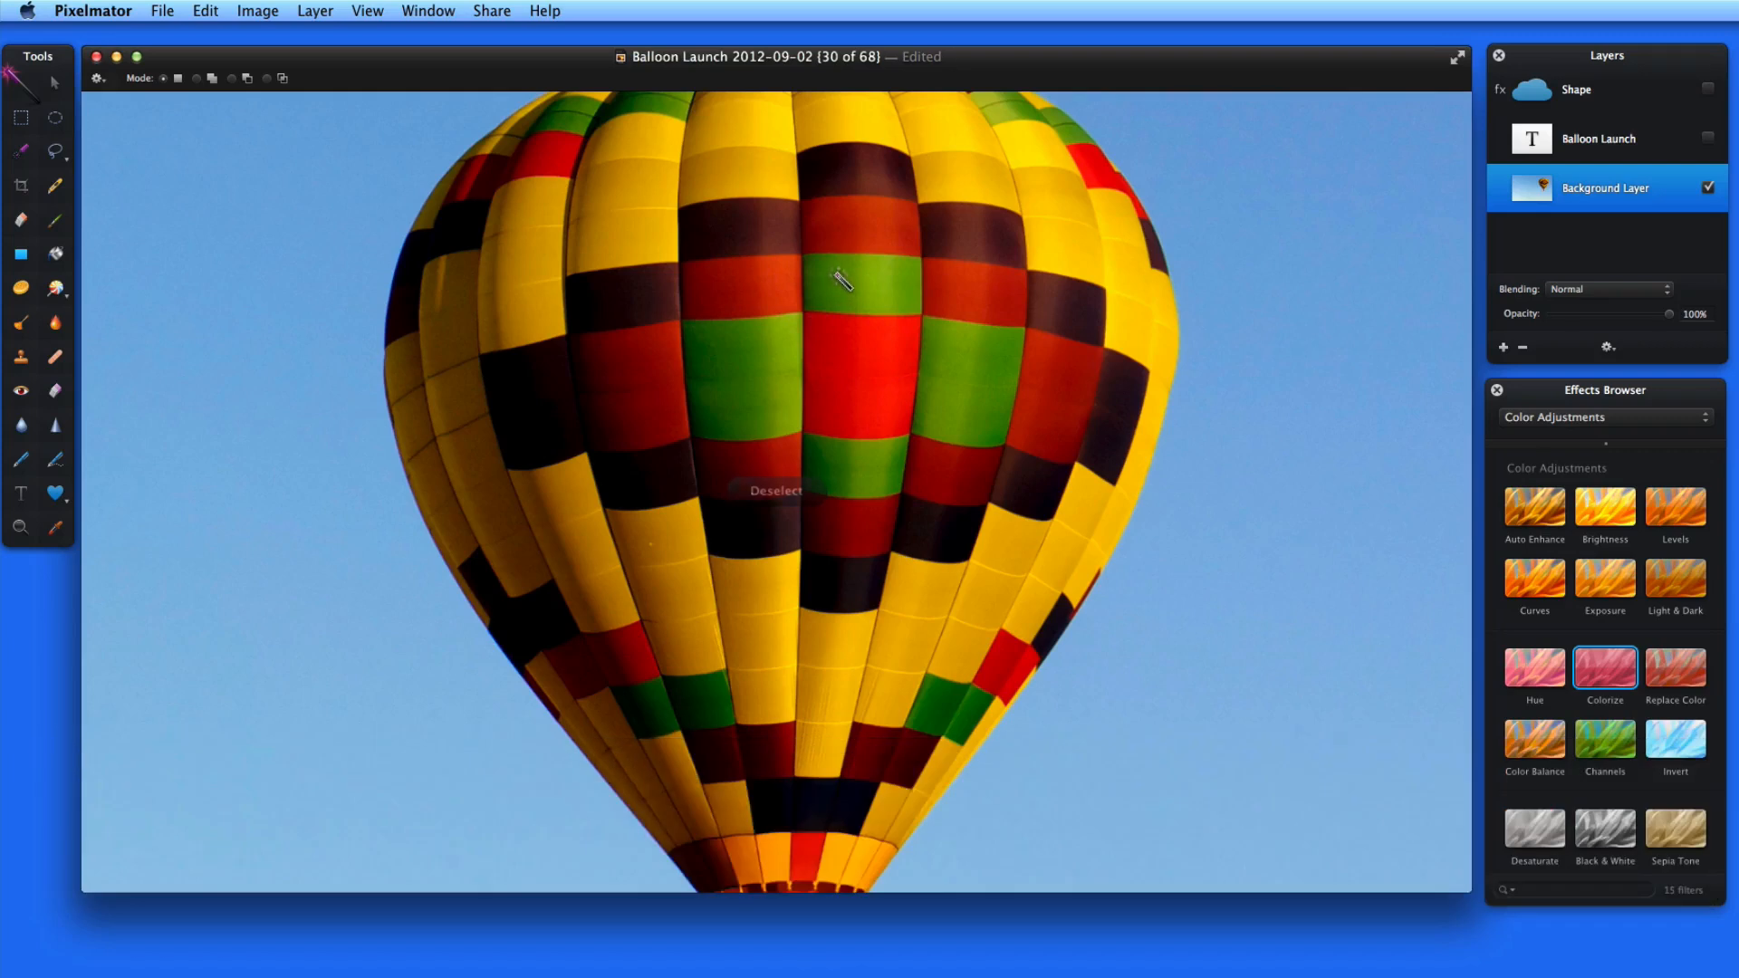
pyautogui.click(864, 286)
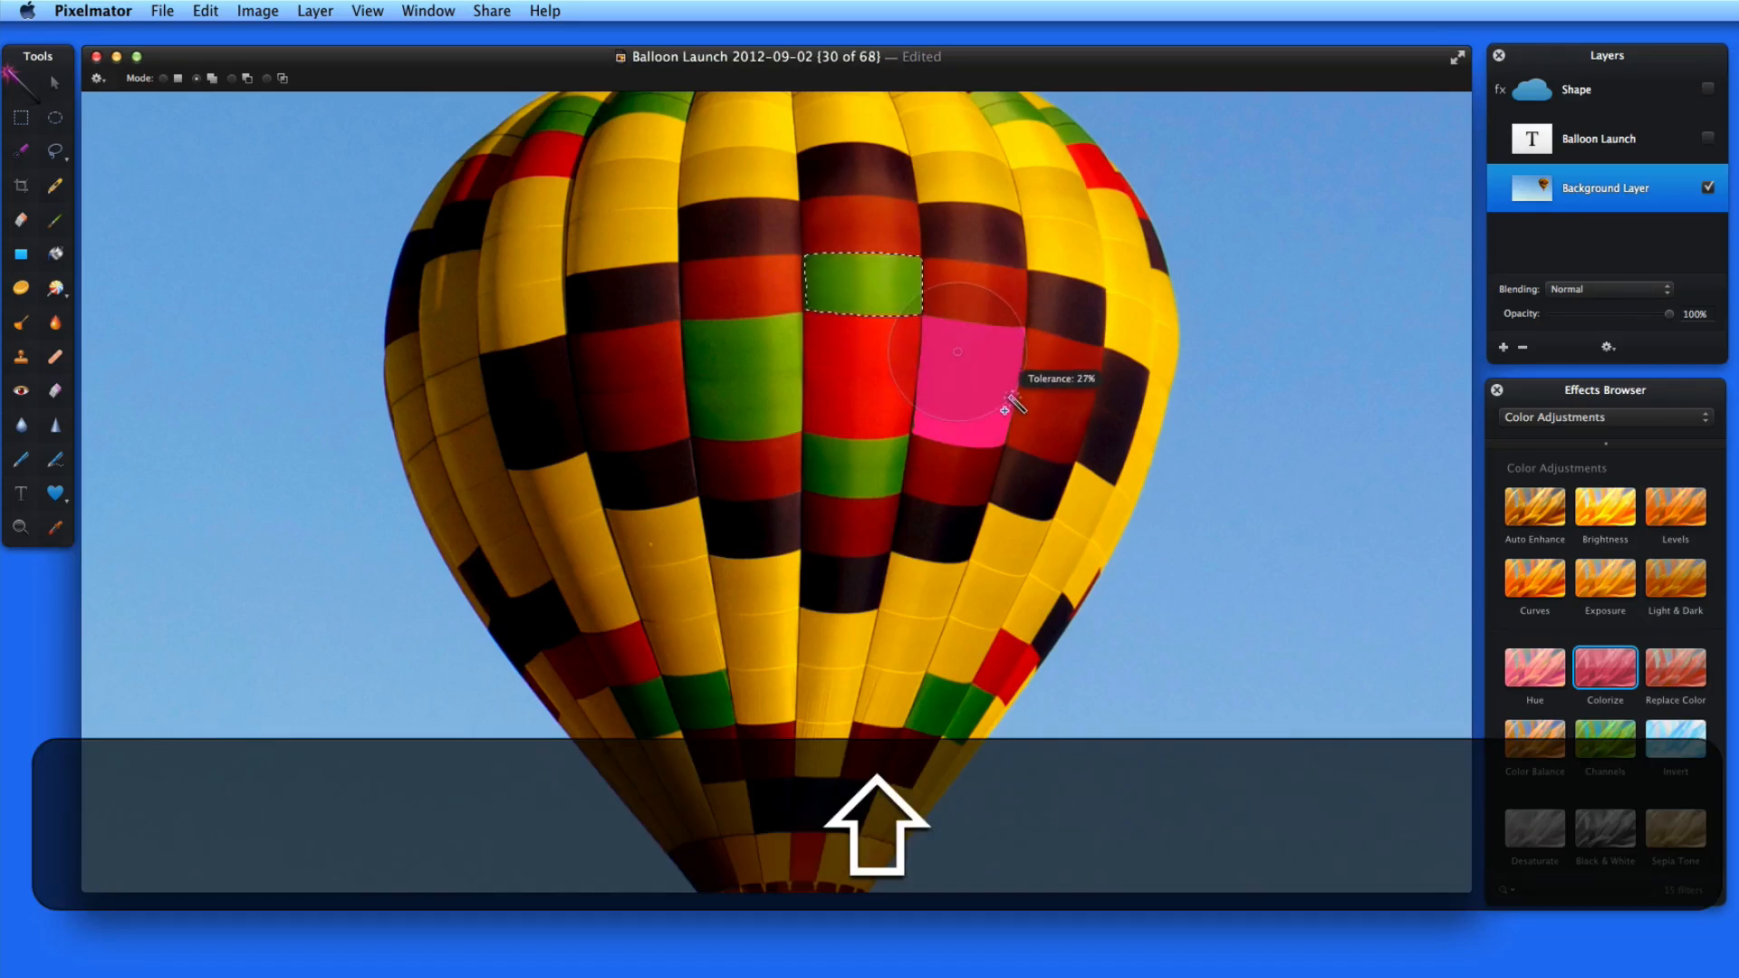
pyautogui.click(960, 382)
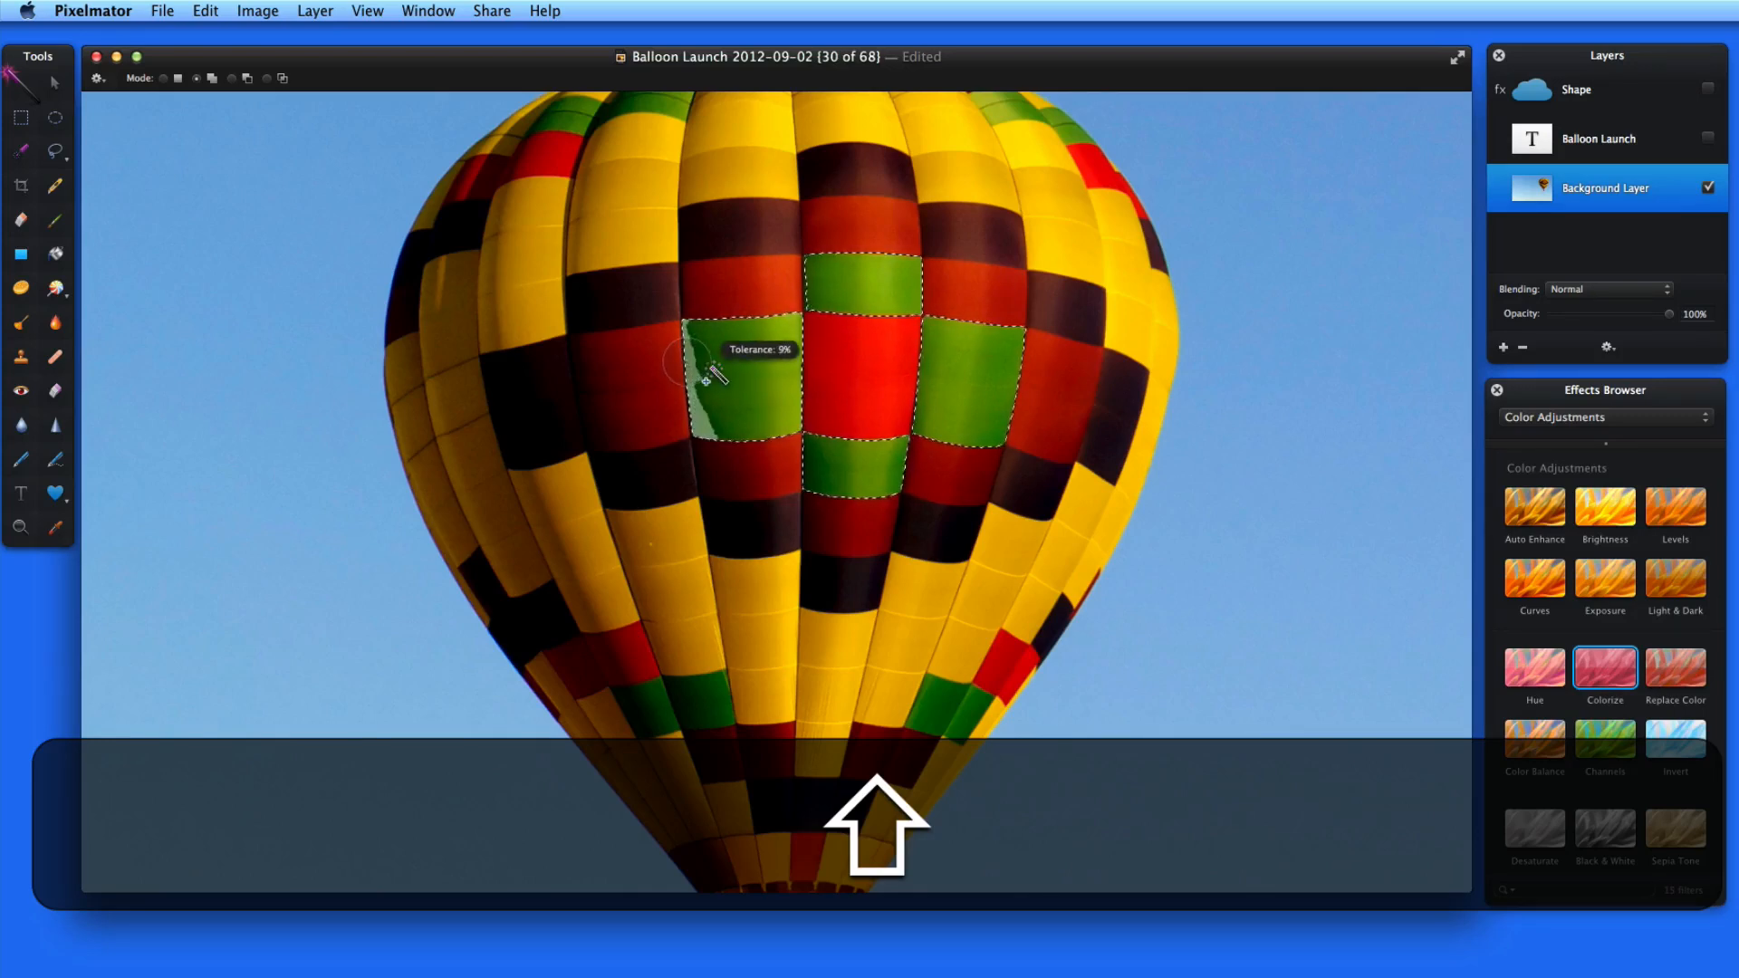
pyautogui.click(743, 388)
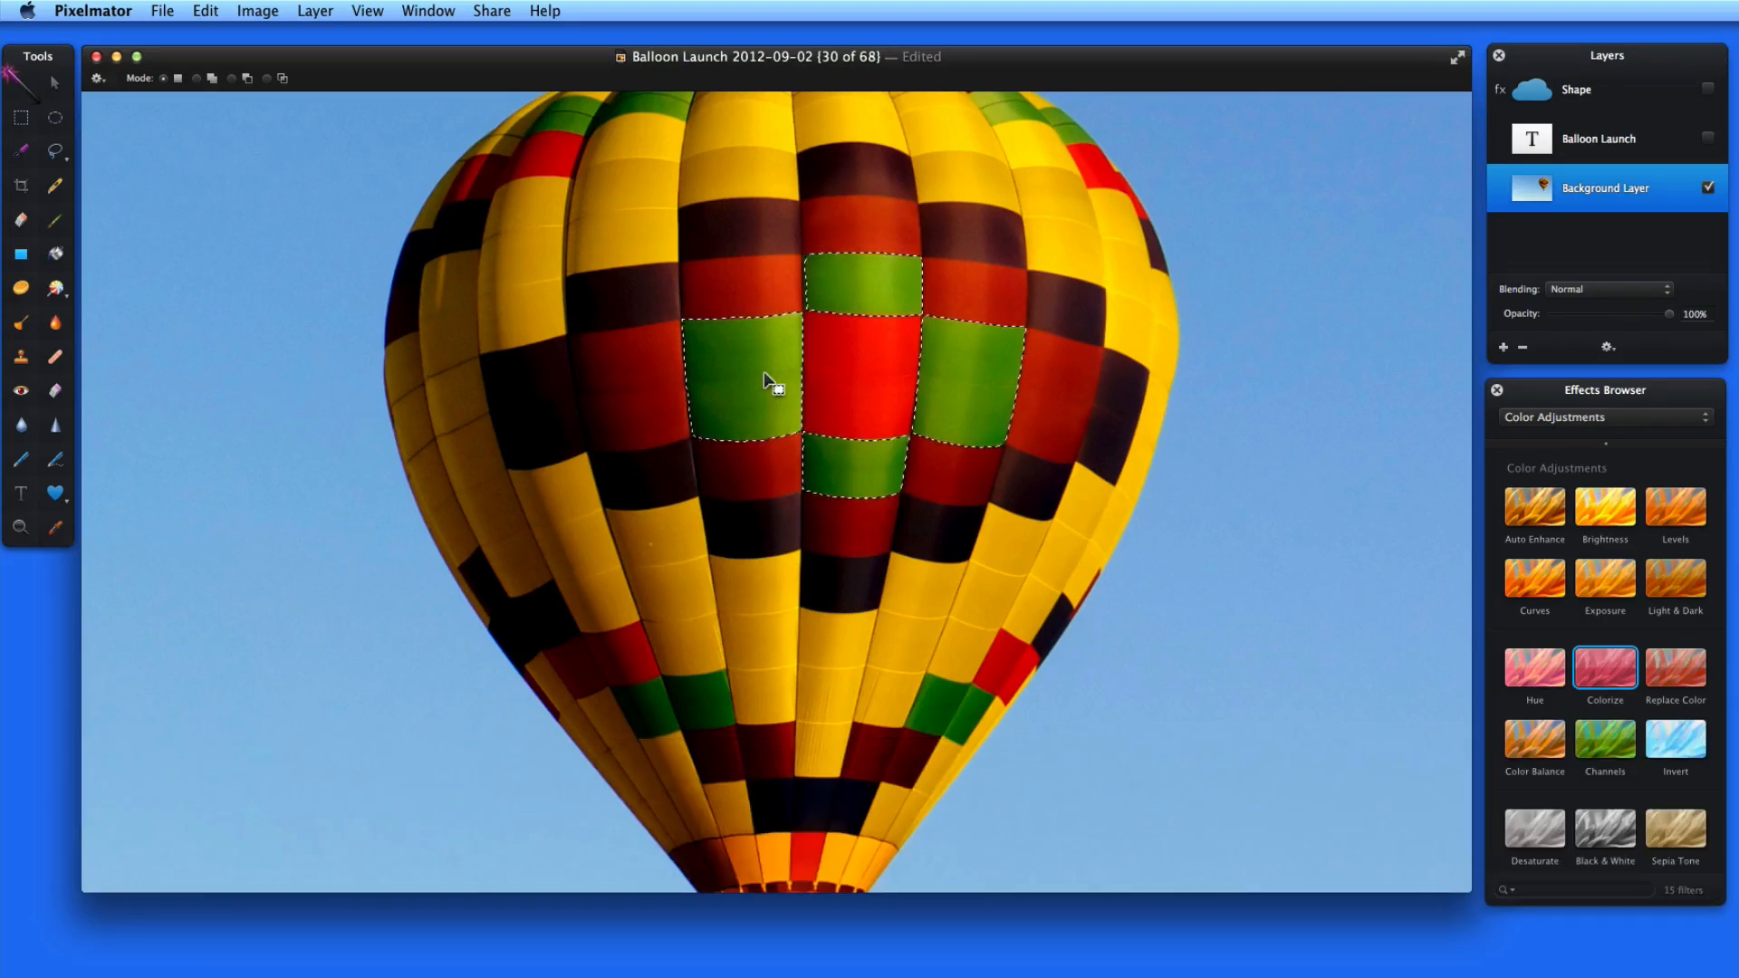
# Copy the green panels onto a new layer and Colorize them blue
pyautogui.press('cmd+v')
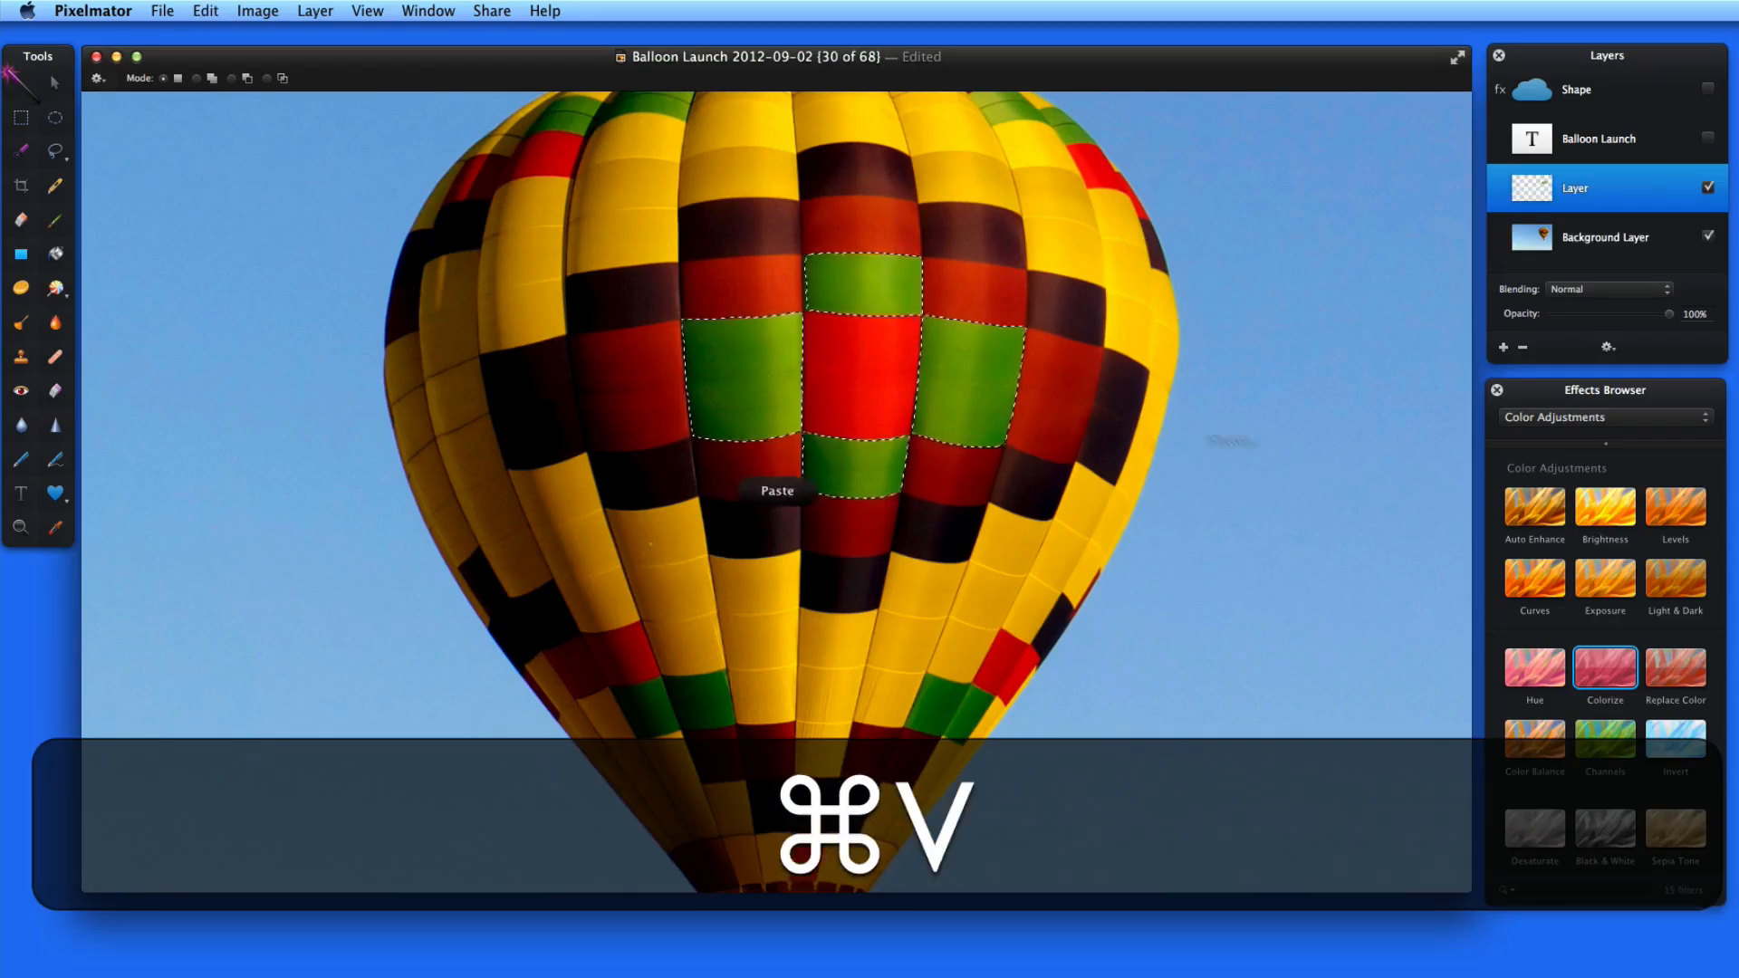
pyautogui.press('cmd+v')
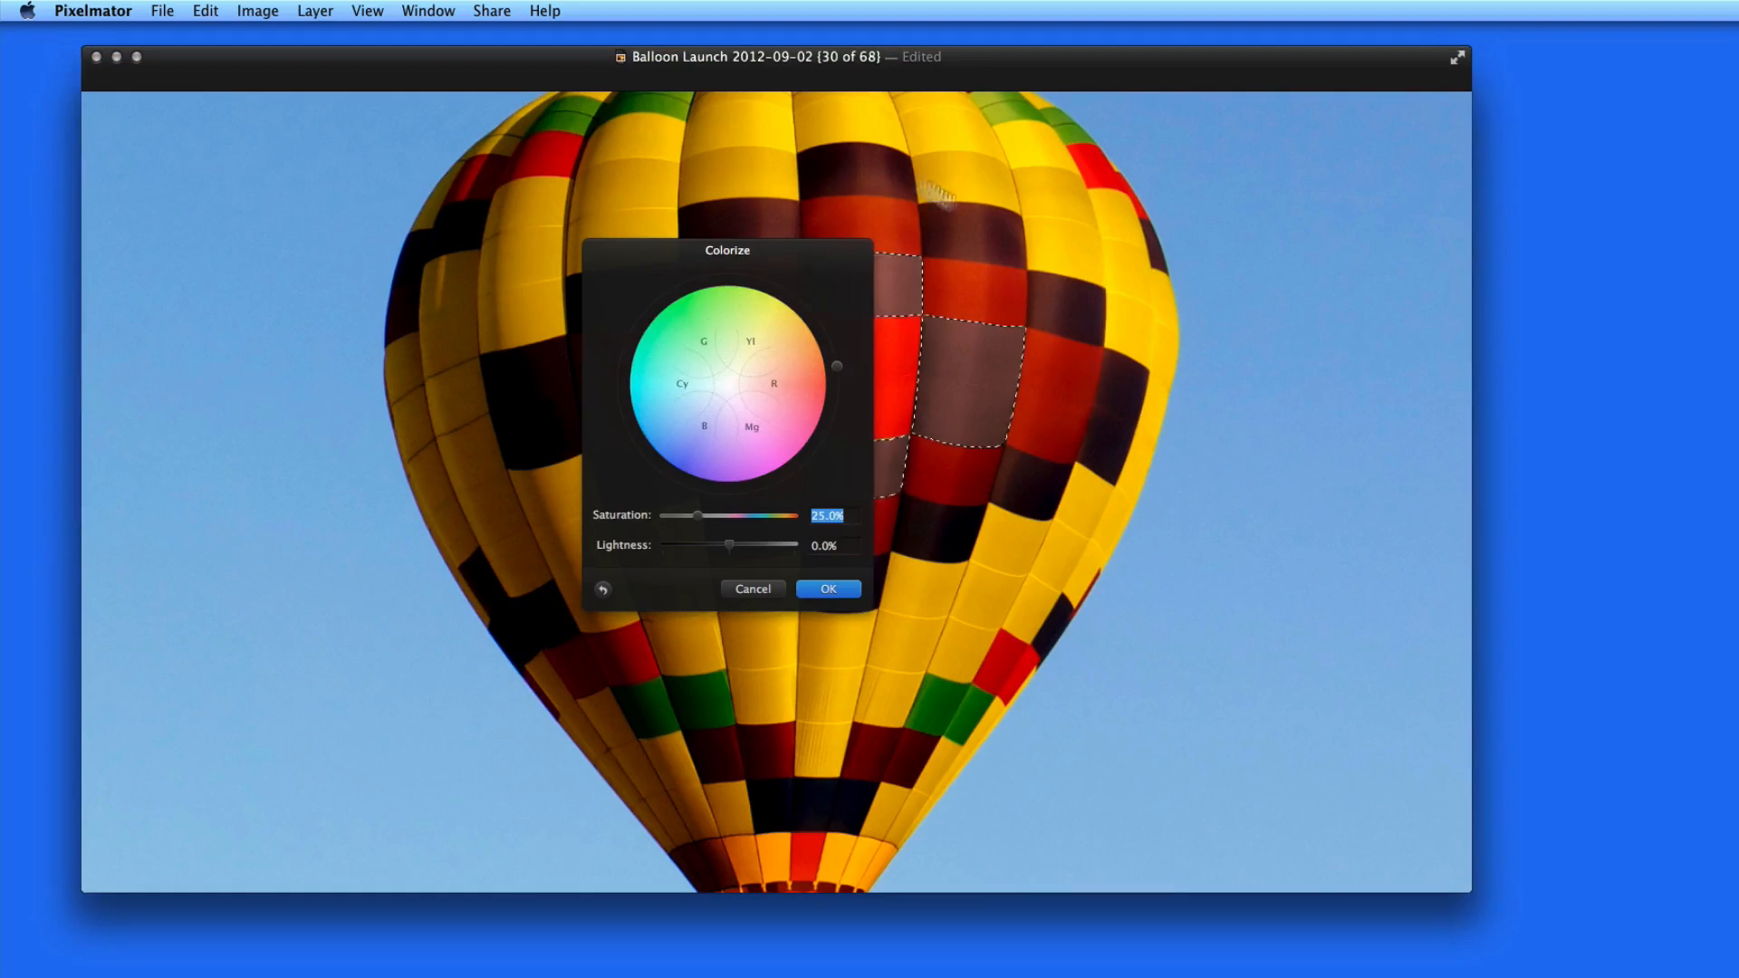
pyautogui.moveTo(726, 250); pyautogui.dragTo(422, 297)
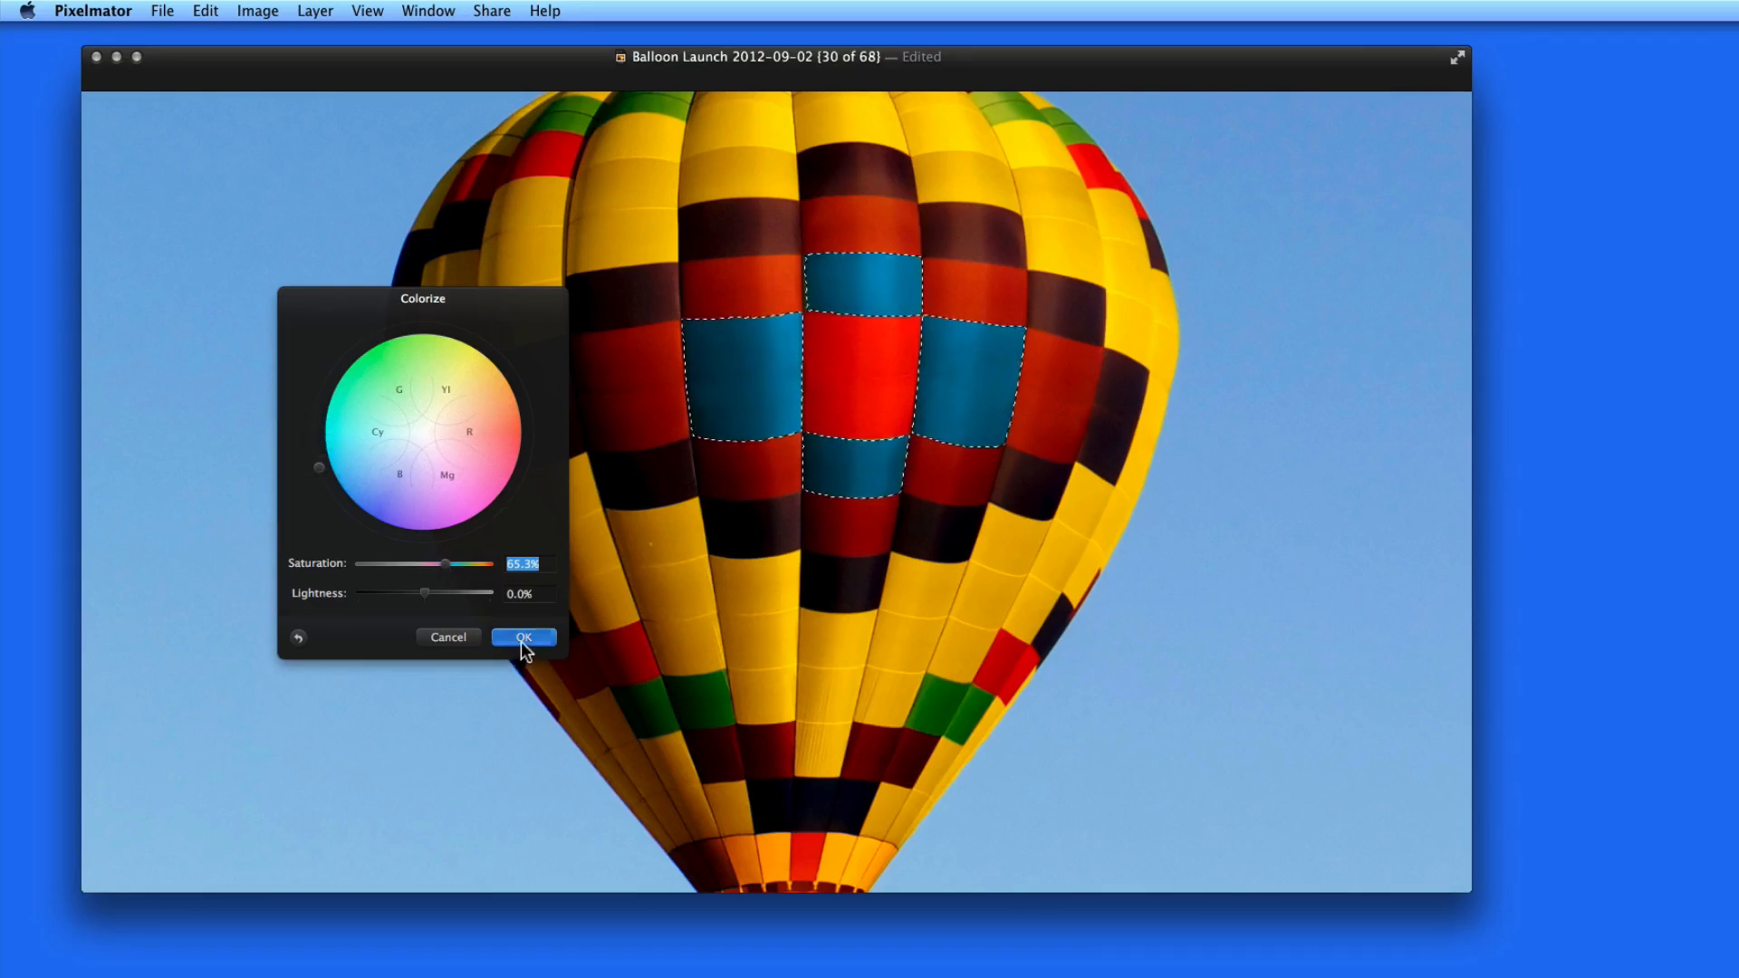
pyautogui.click(522, 636)
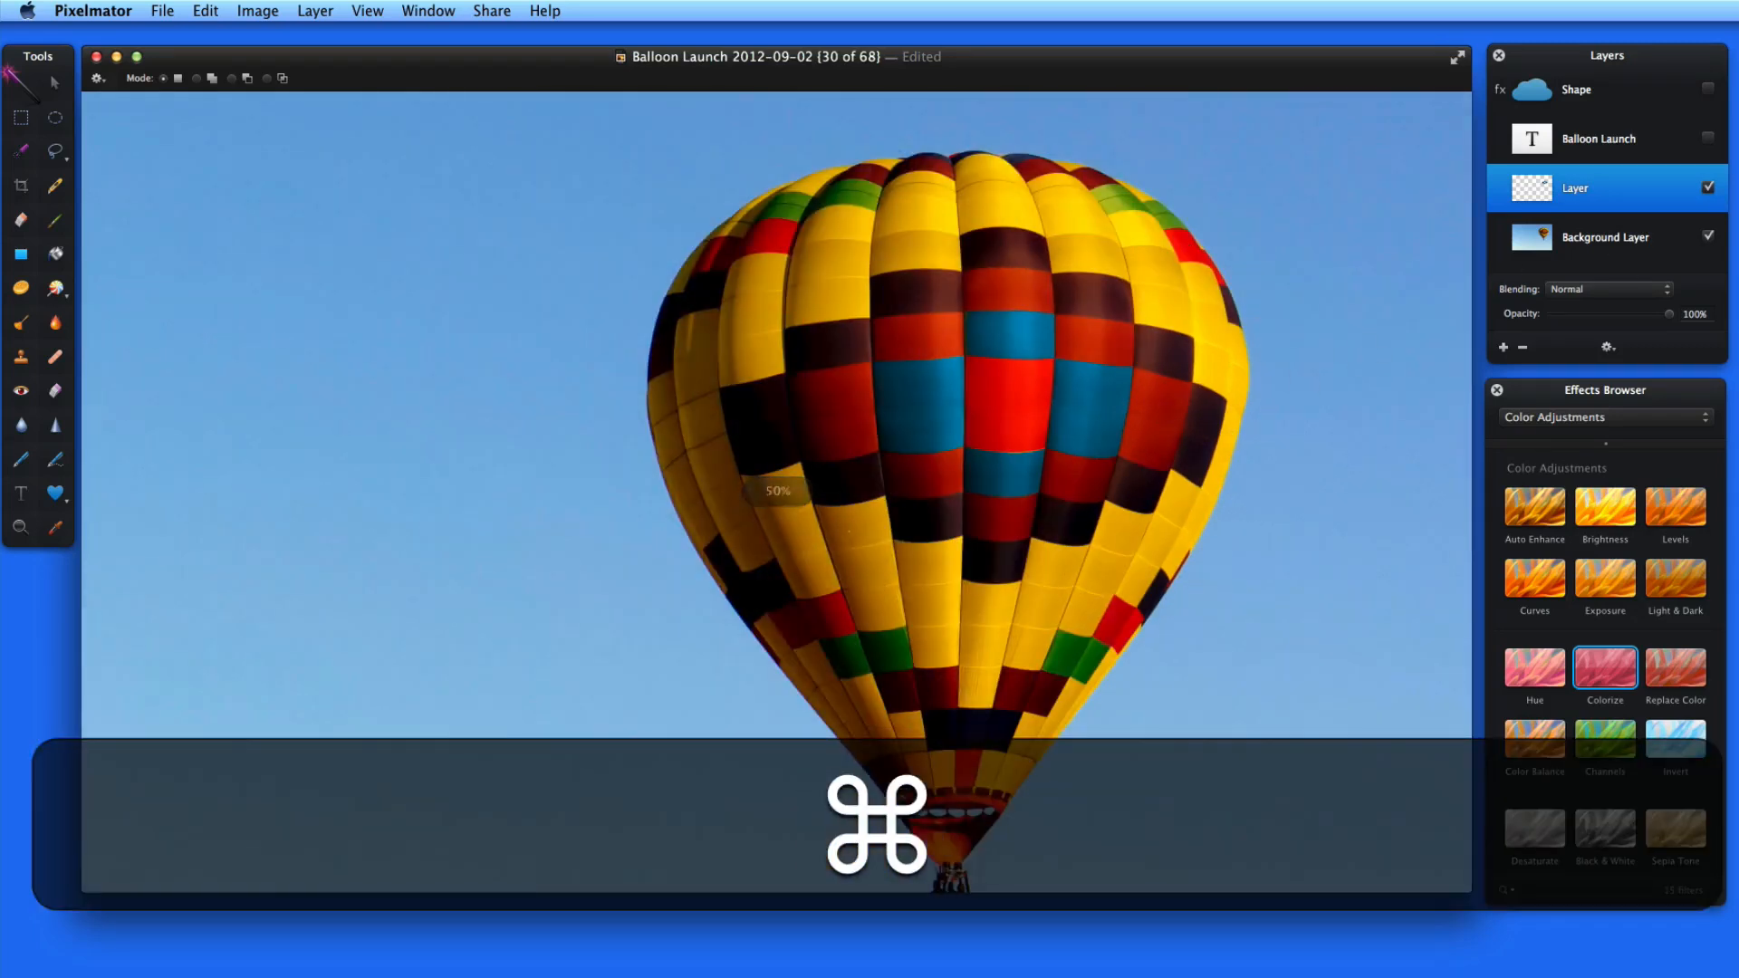
# Turn off visibility of the layer holding the blue panels
pyautogui.click(1605, 237)
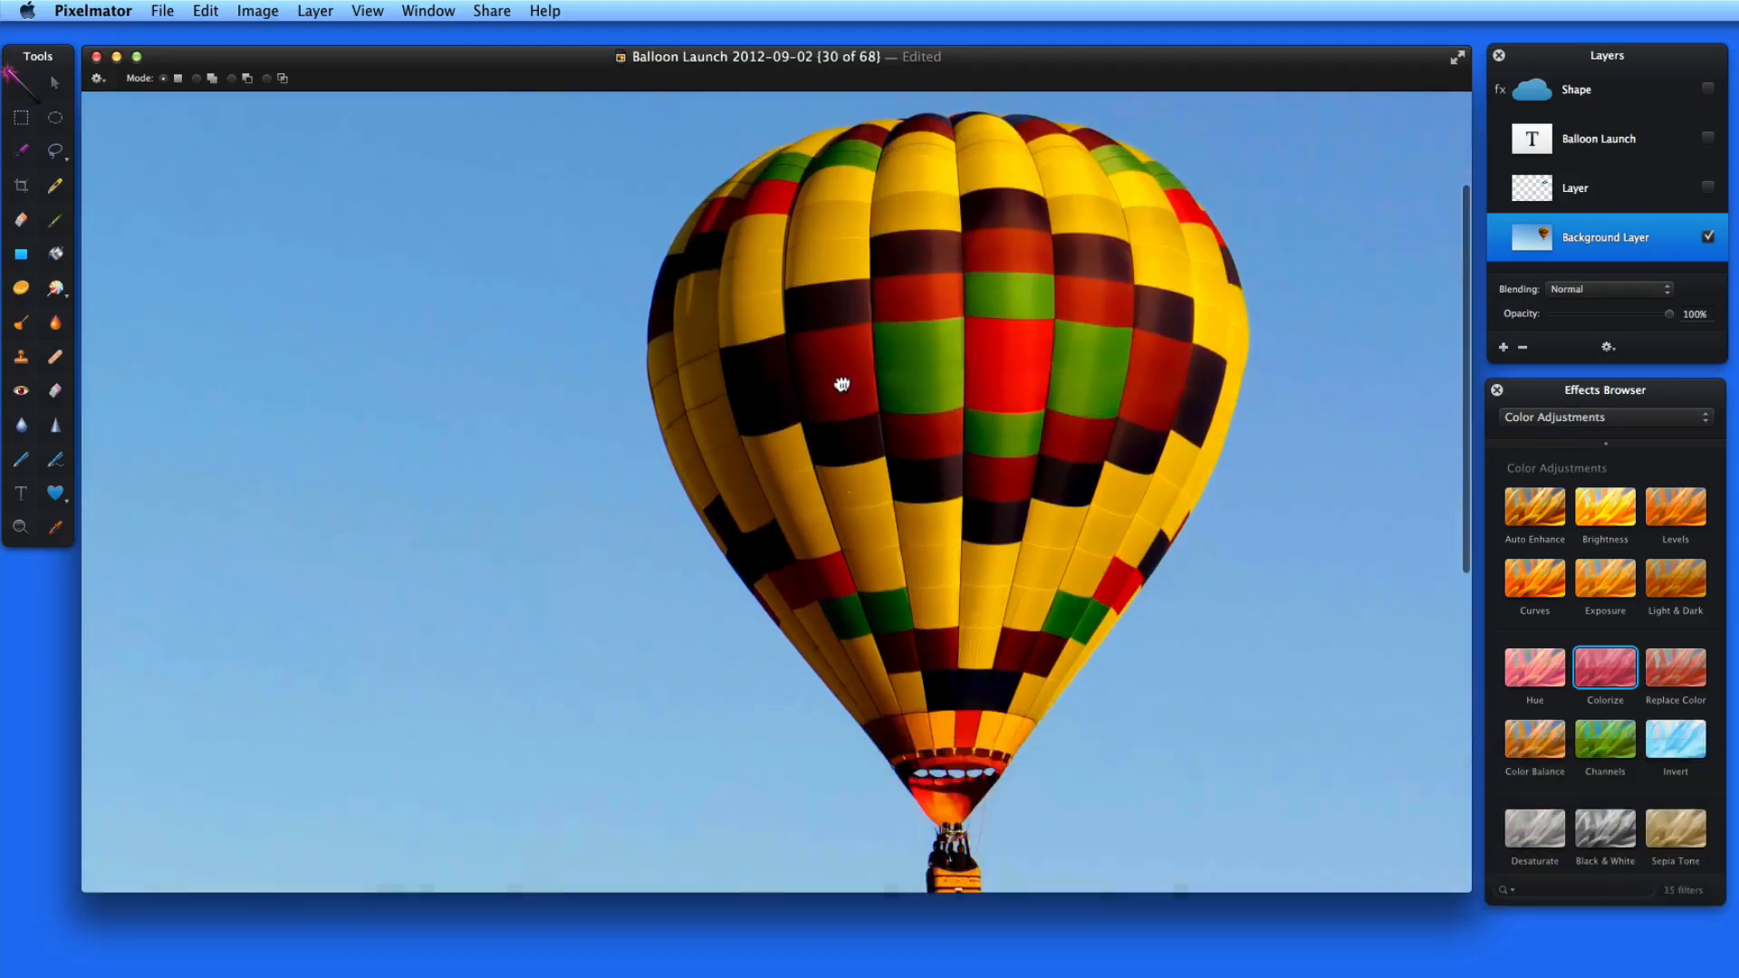
# Switch to the Paint Selection tool
pyautogui.click(20, 152)
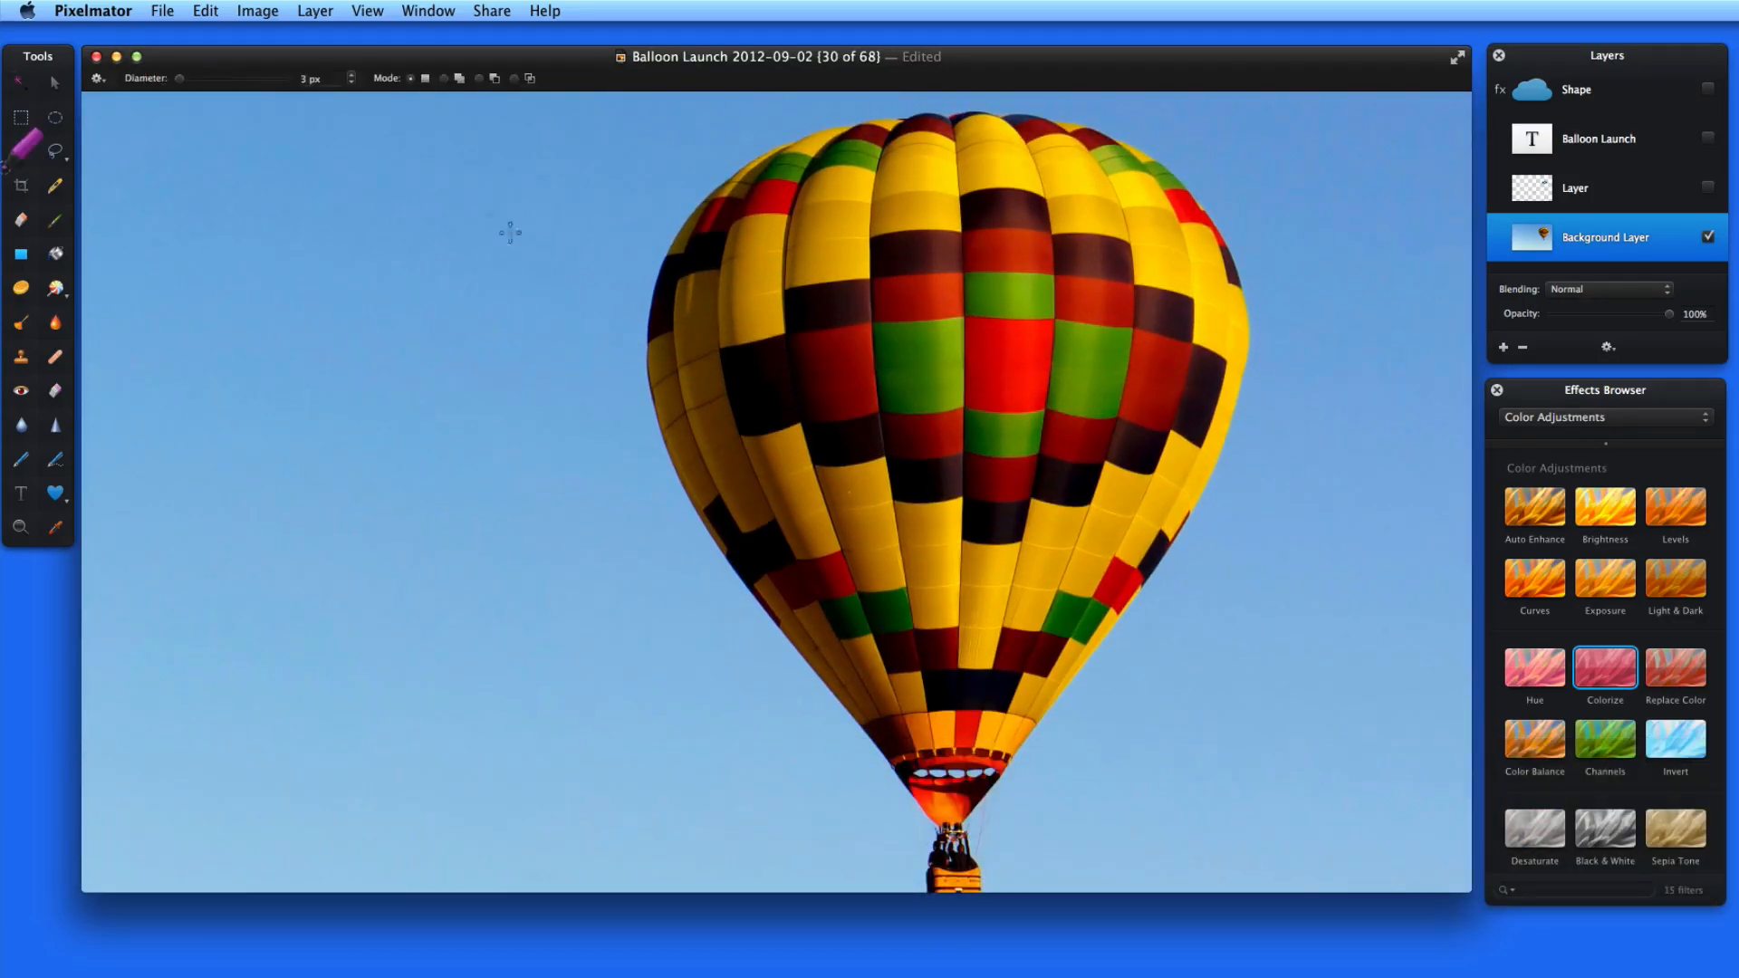
pyautogui.moveTo(193, 93)
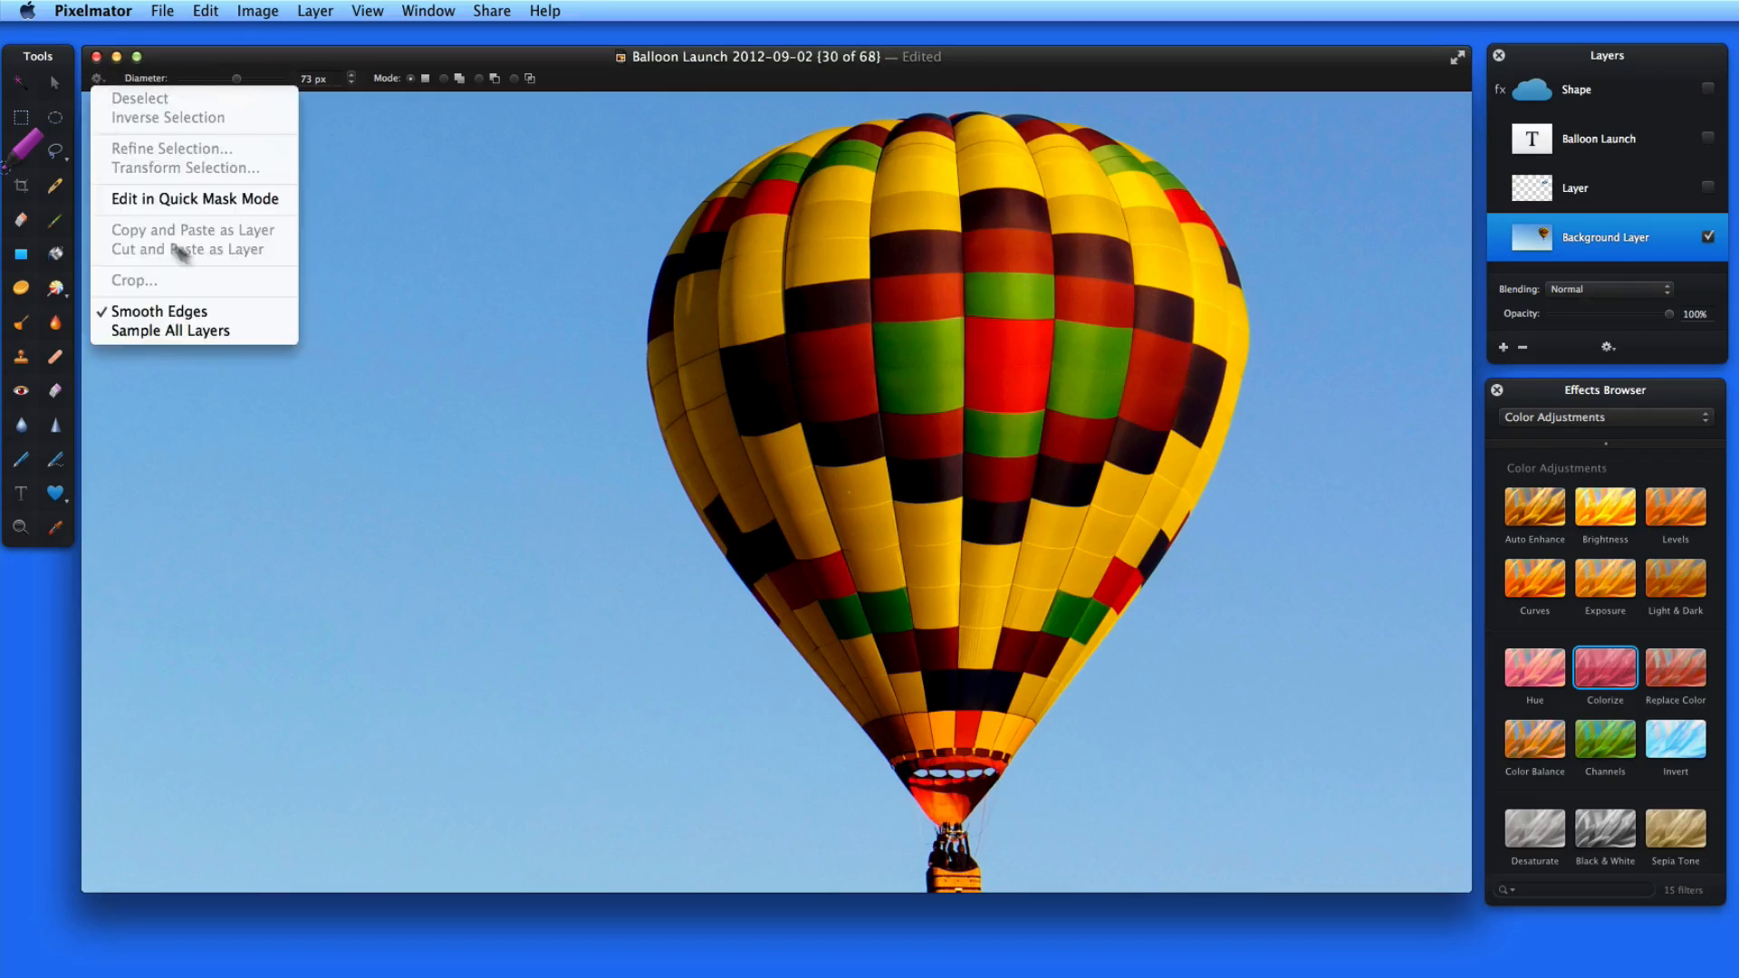
pyautogui.moveTo(194, 310)
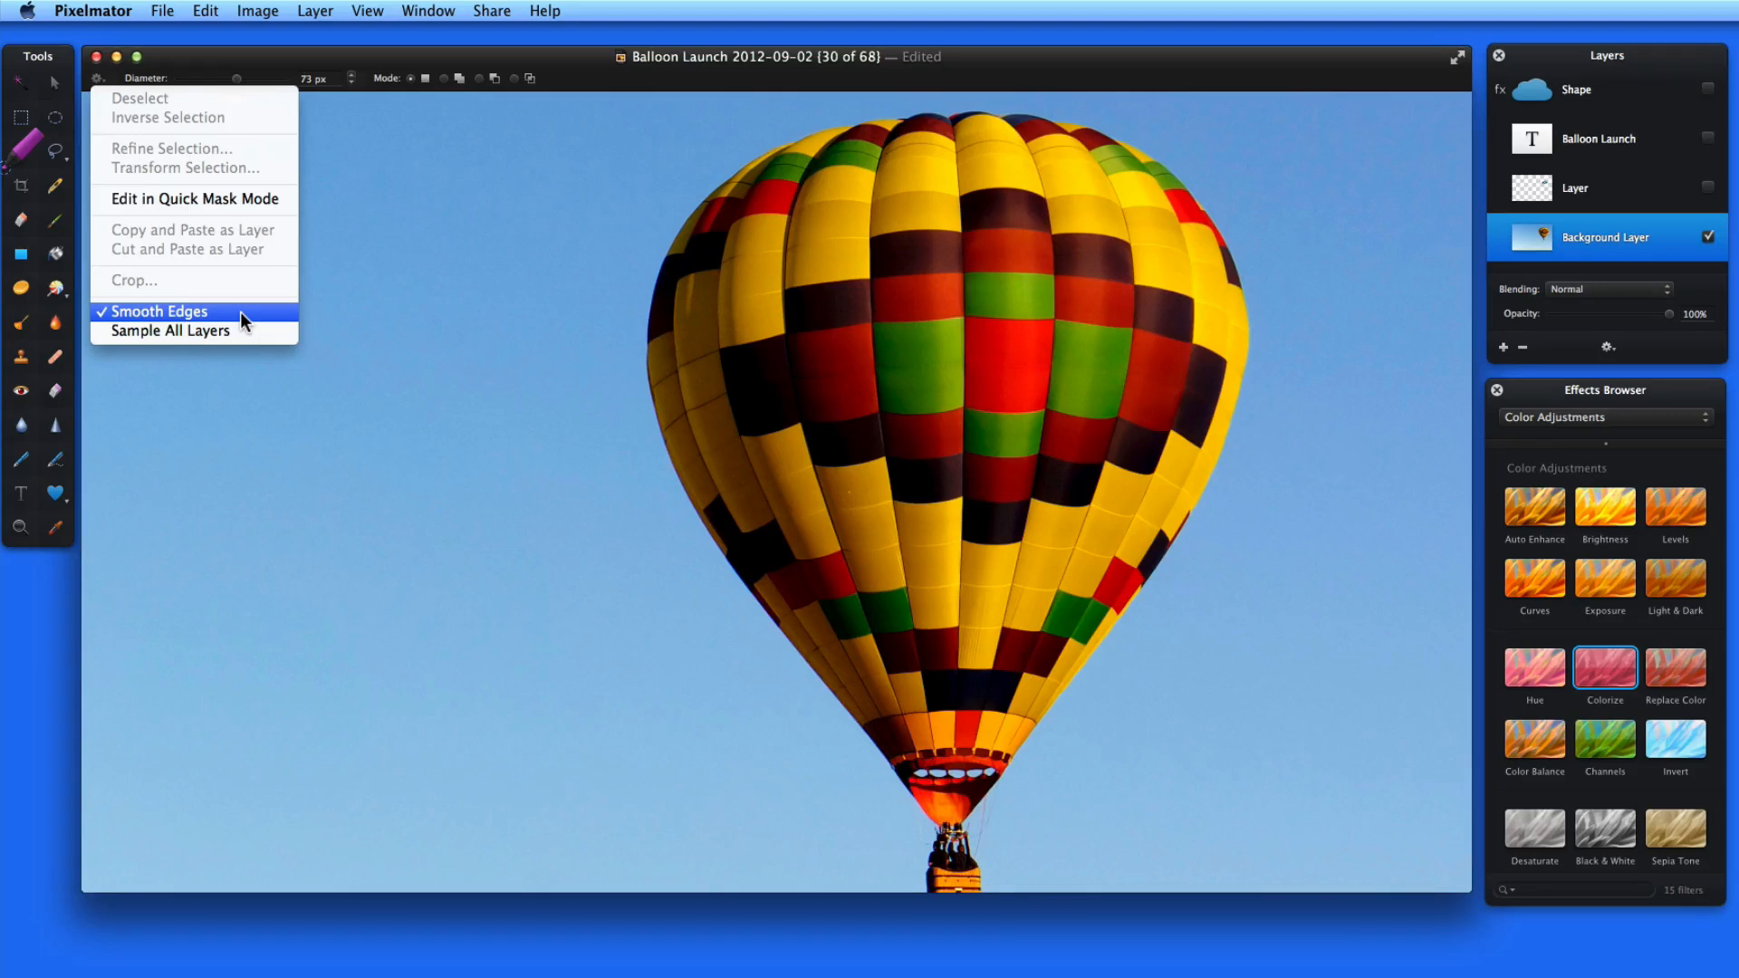
pyautogui.moveTo(240, 339)
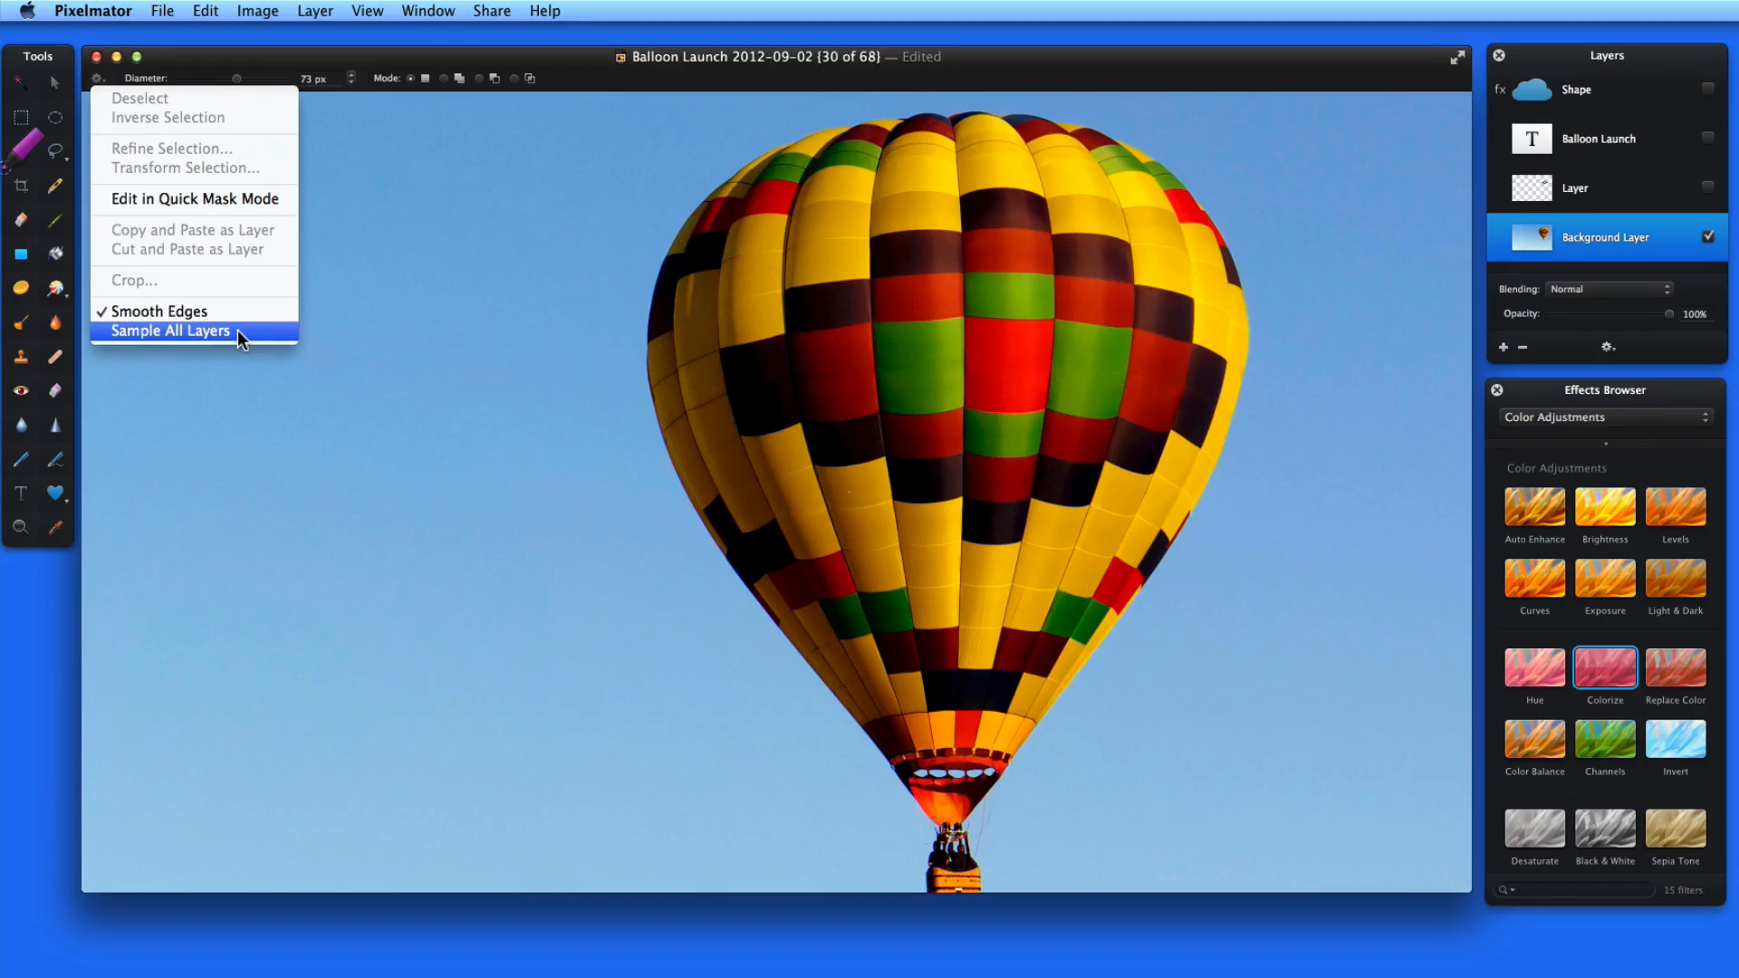
pyautogui.moveTo(569, 270)
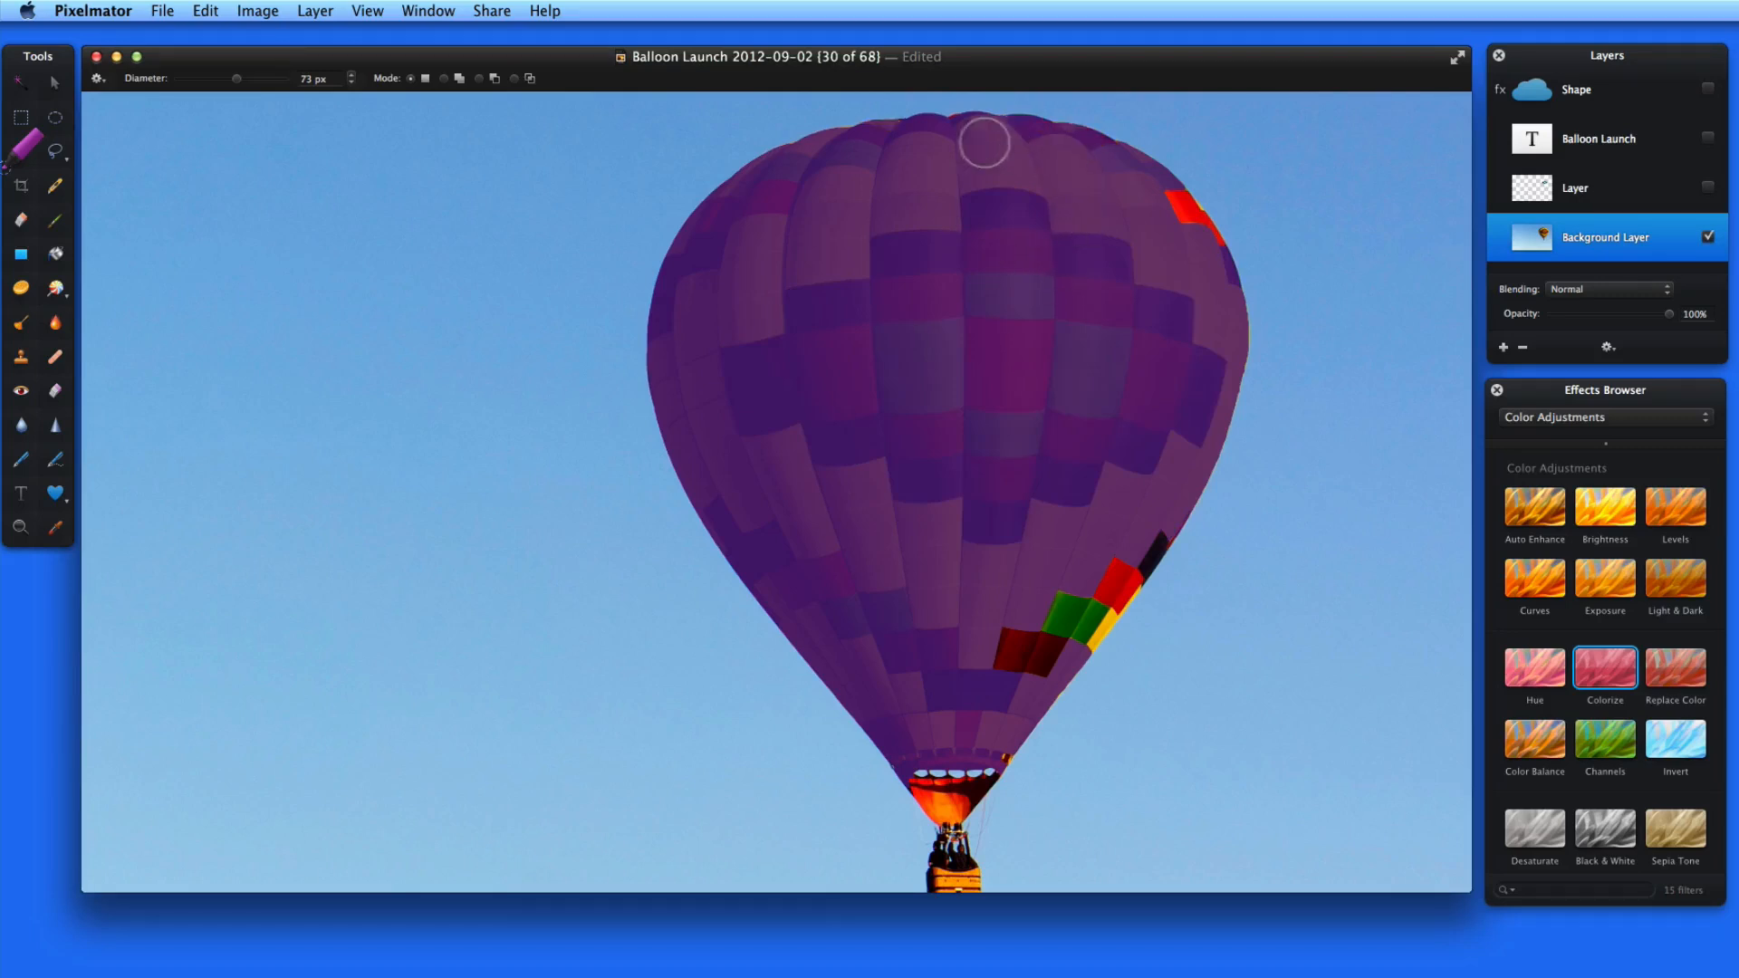
pyautogui.moveTo(1142, 207)
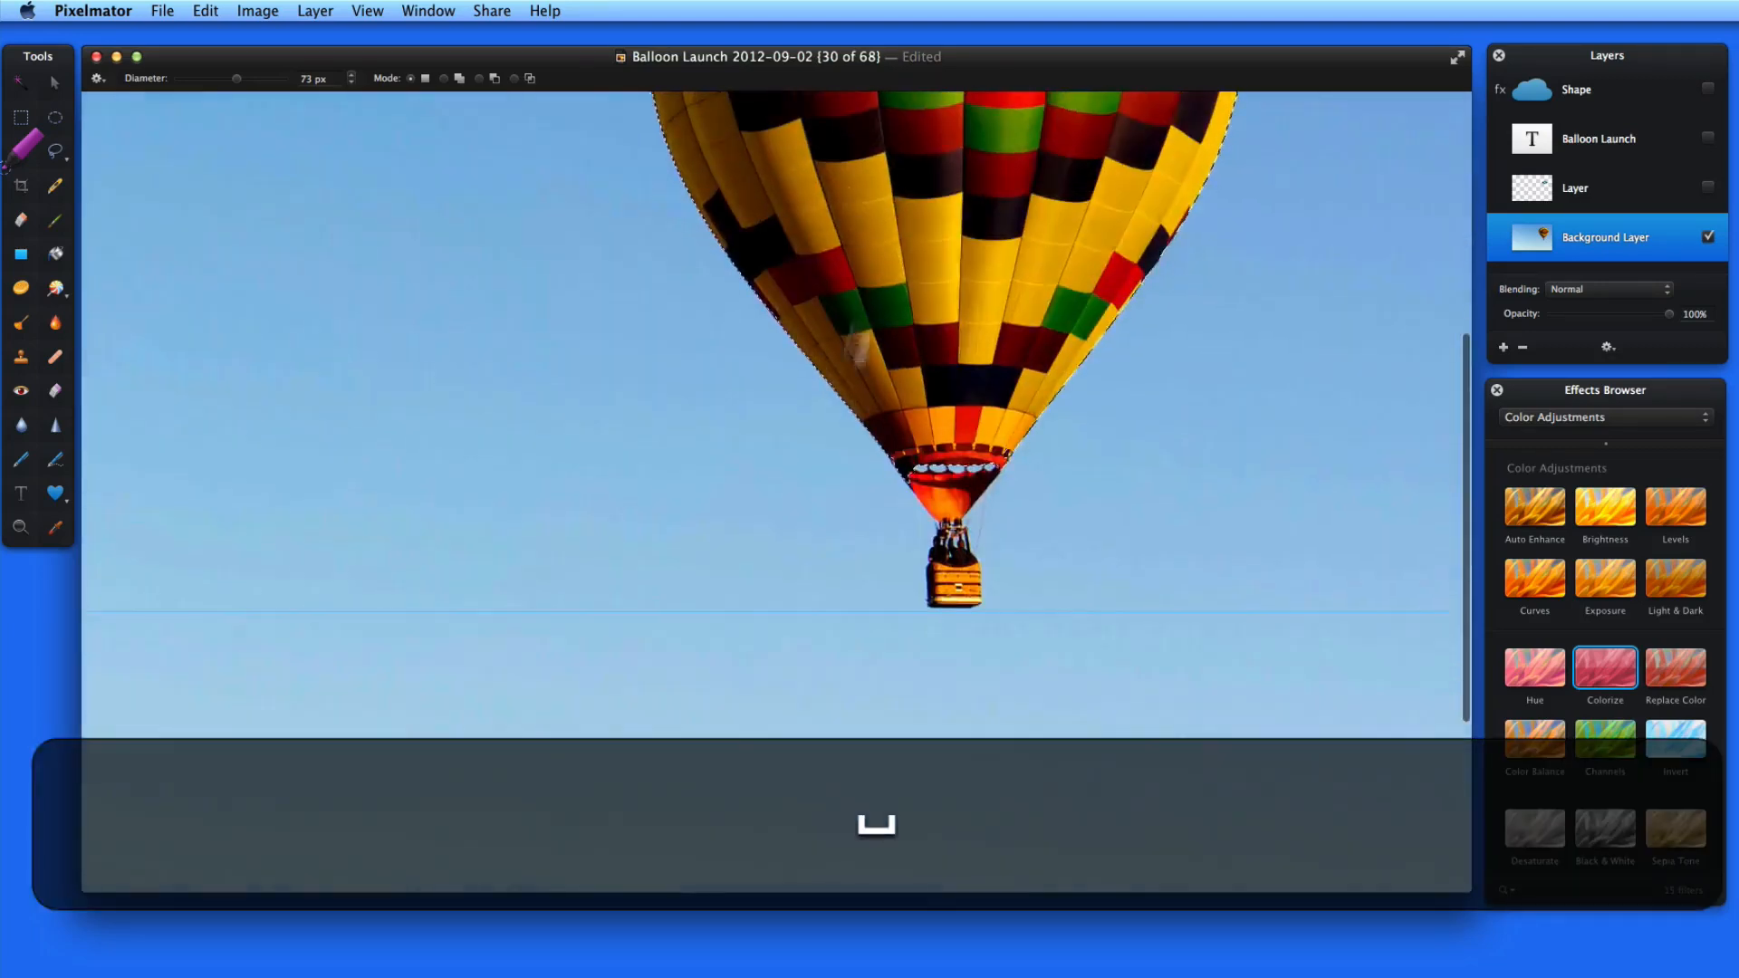
# Pan down and Shift-paint the basket and passengers into the balloon selection
pyautogui.press('cmd+=')
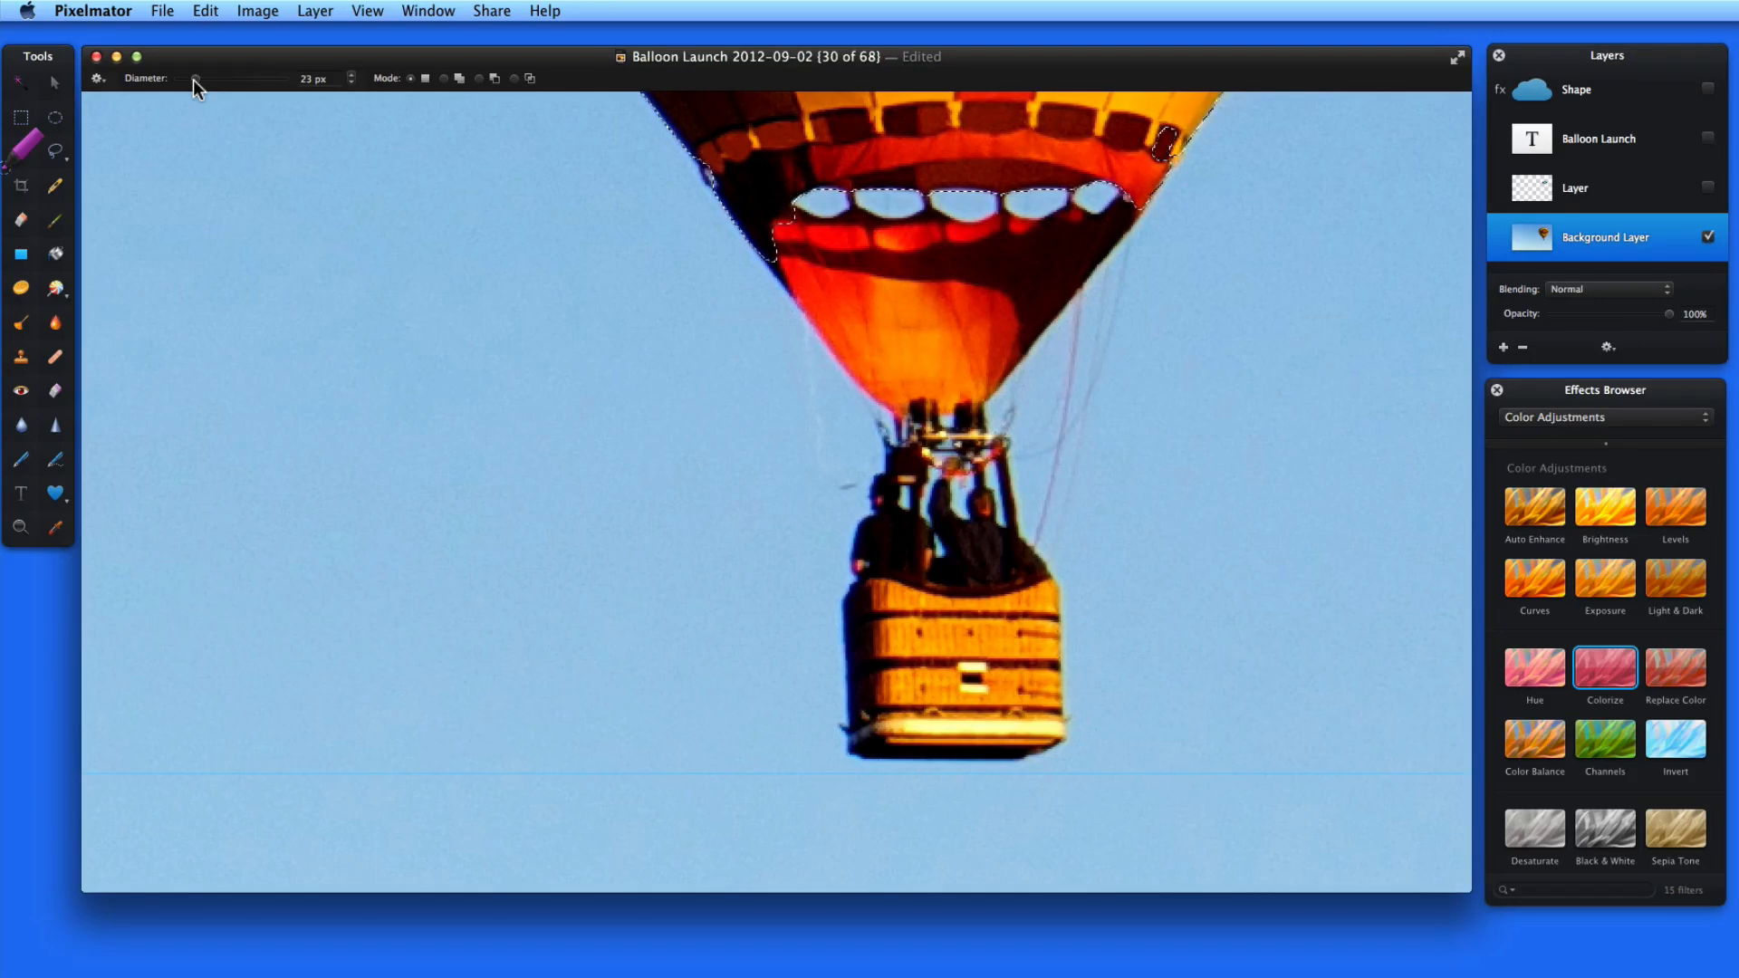
pyautogui.moveTo(1025, 665)
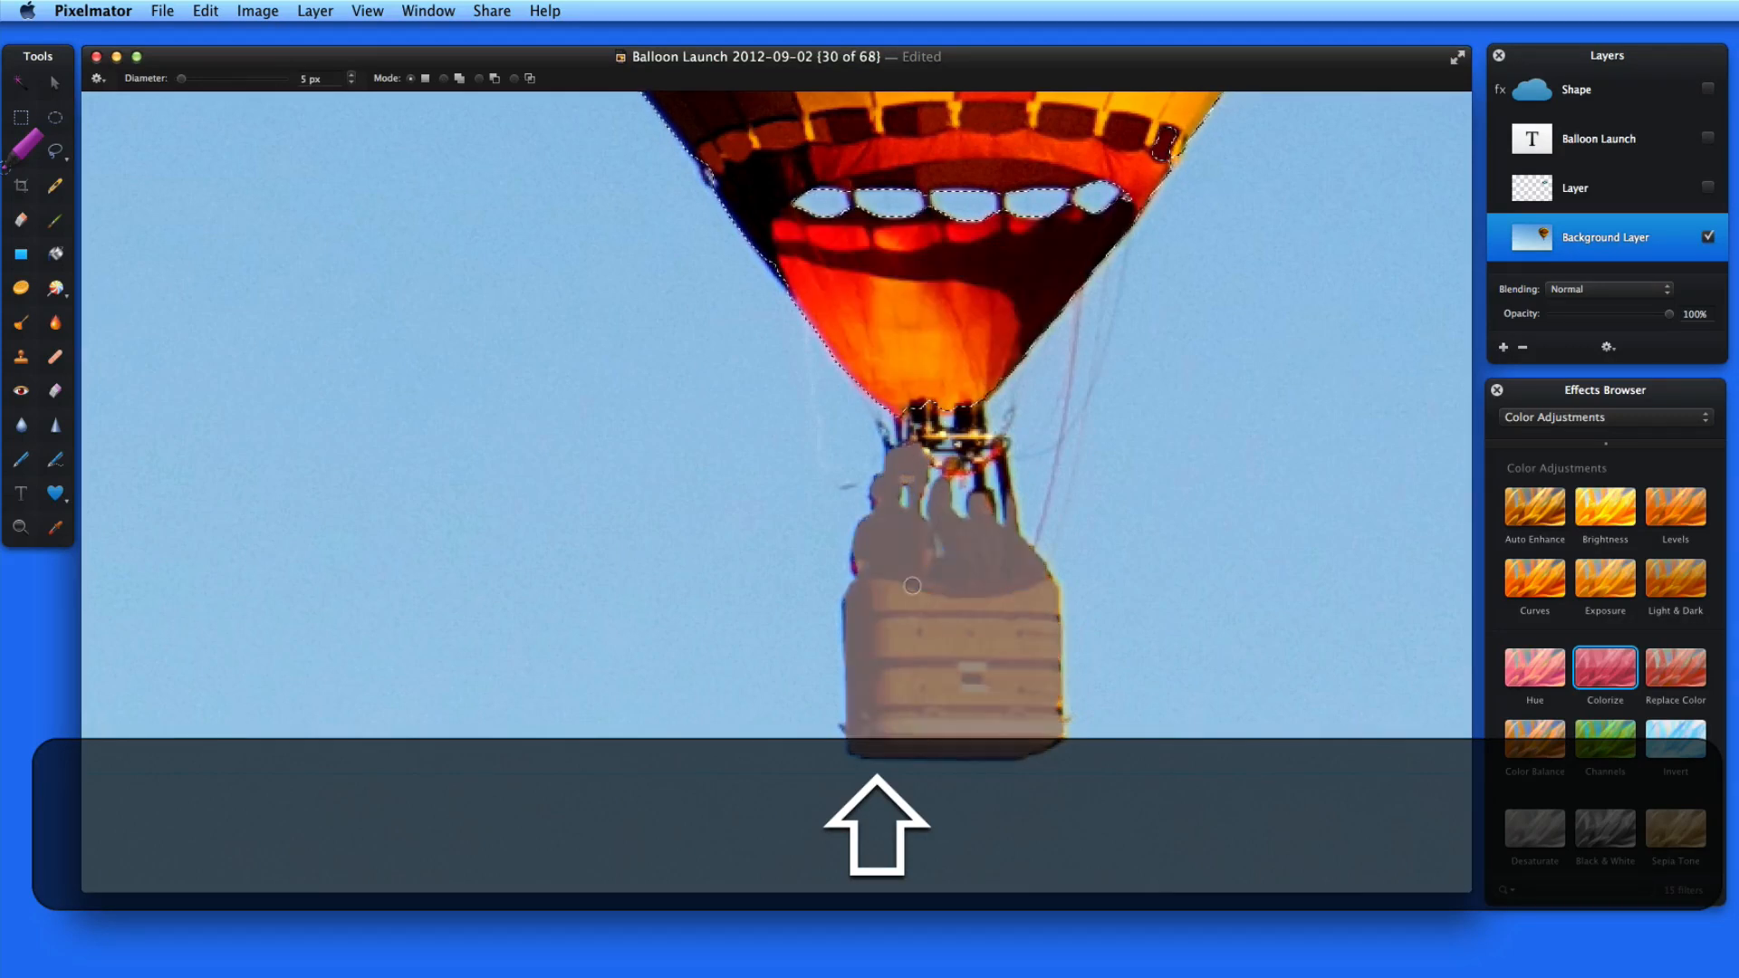
pyautogui.click(911, 585)
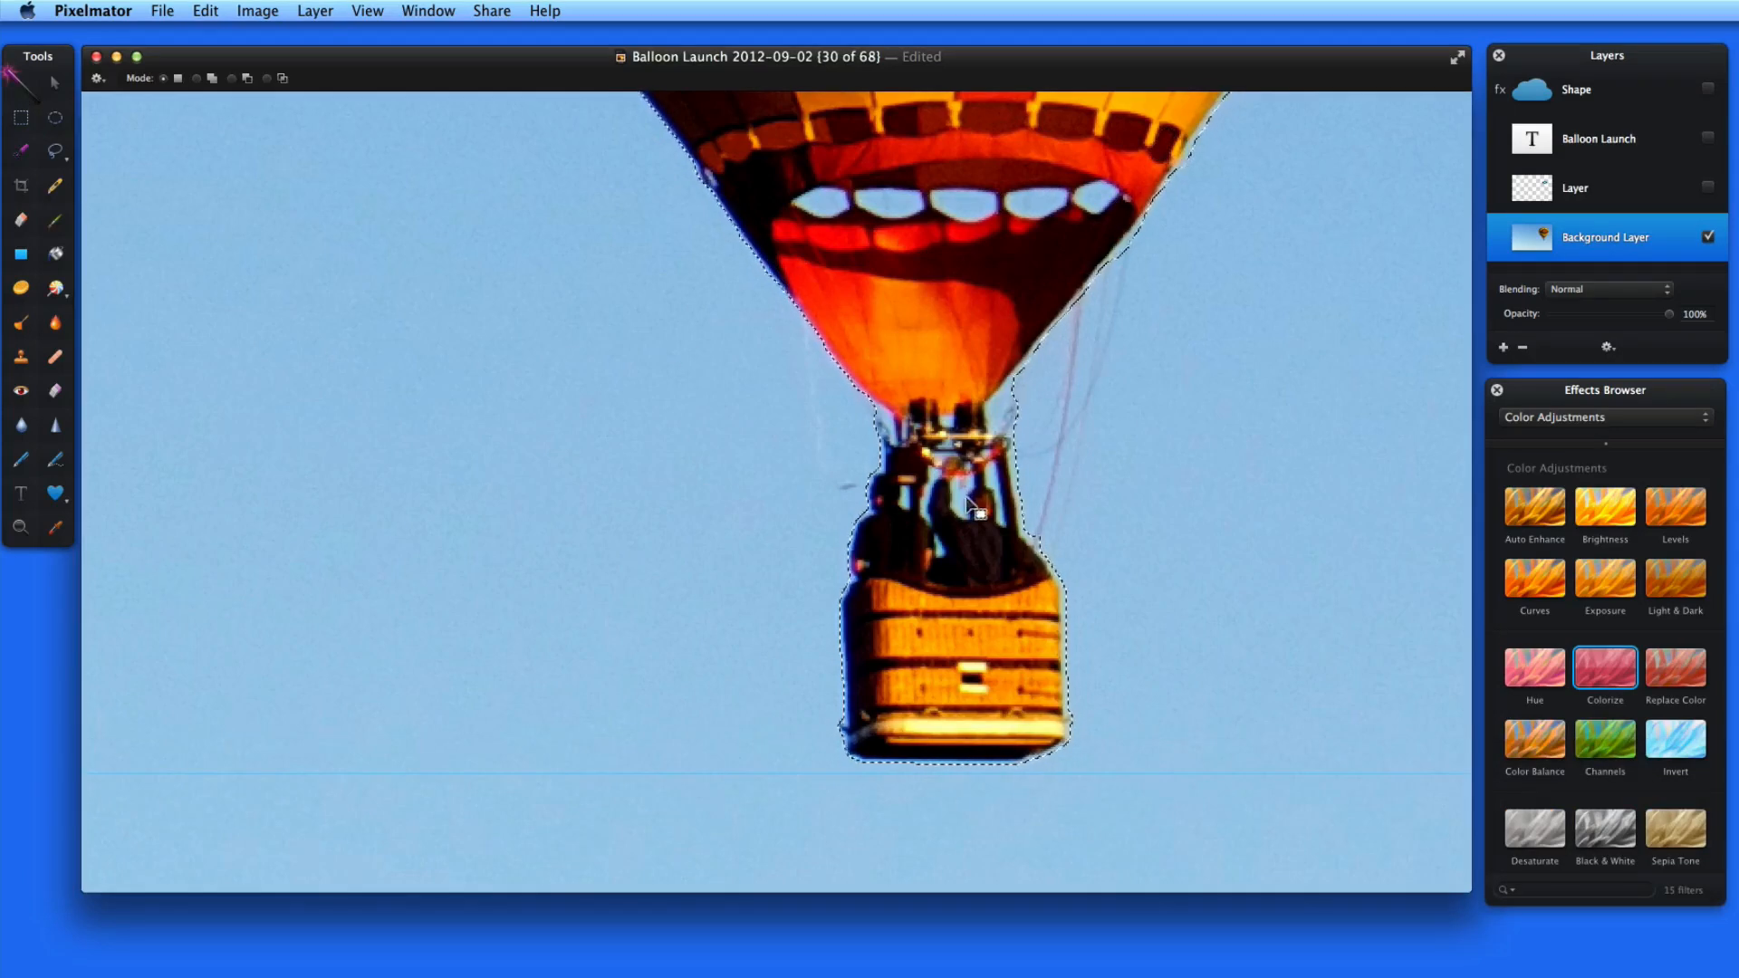
pyautogui.moveTo(896, 210)
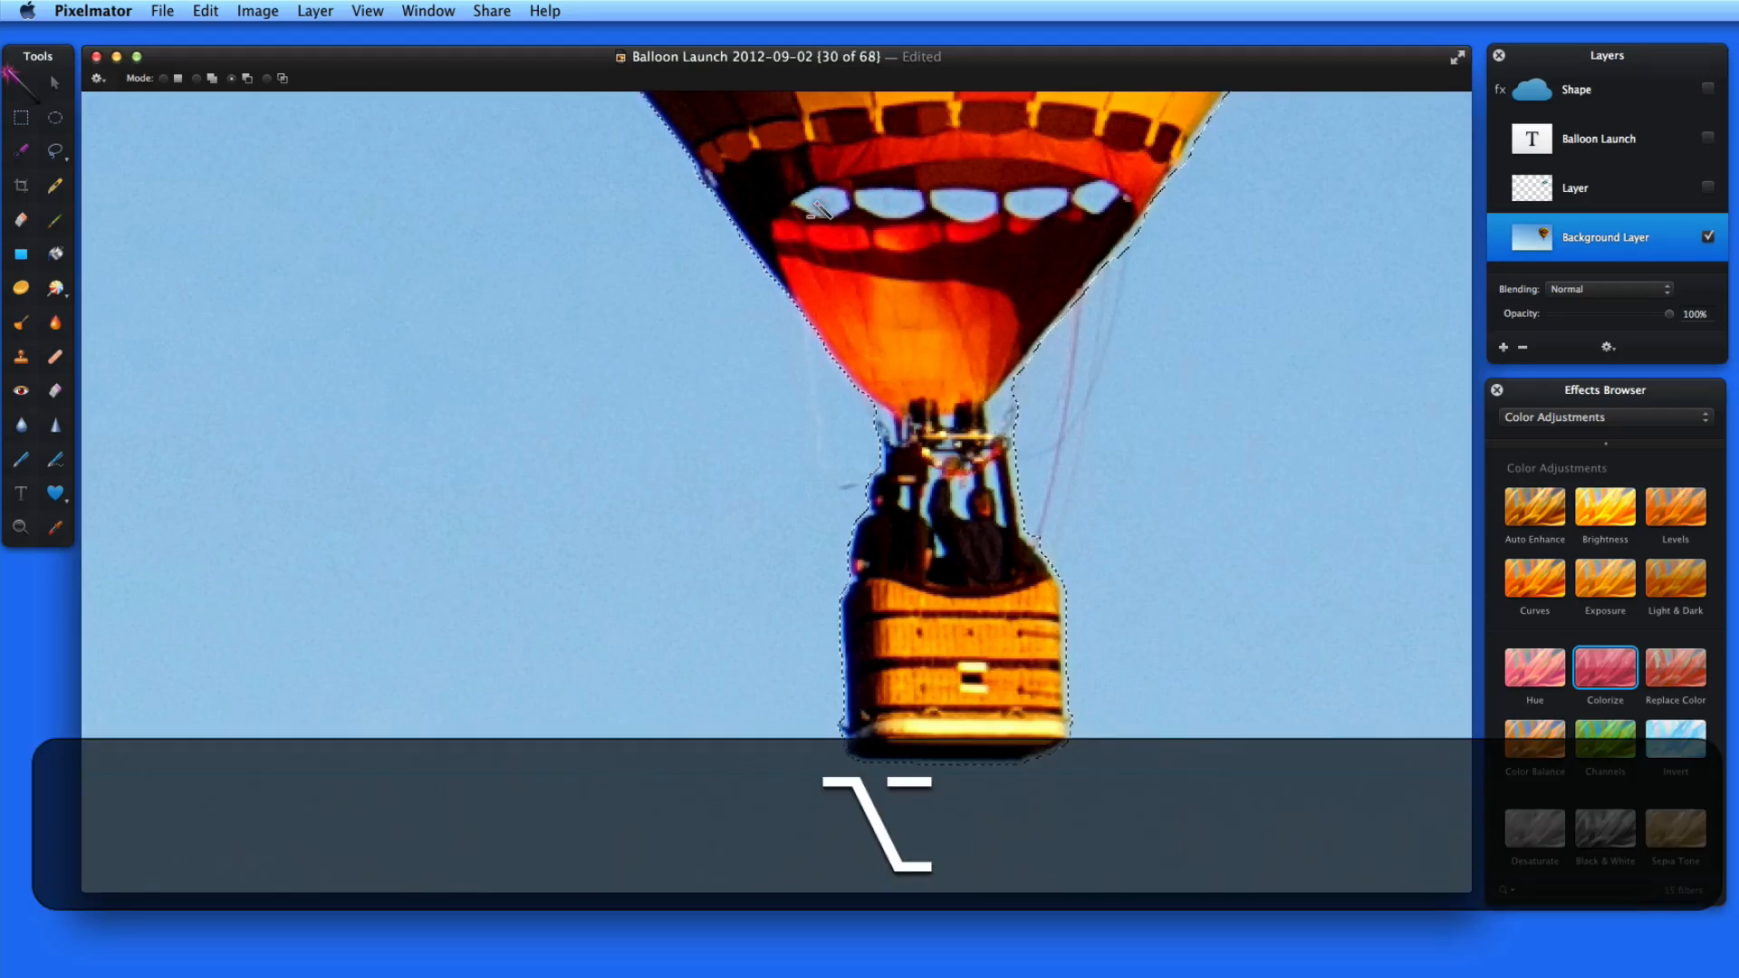
pyautogui.moveTo(820, 208)
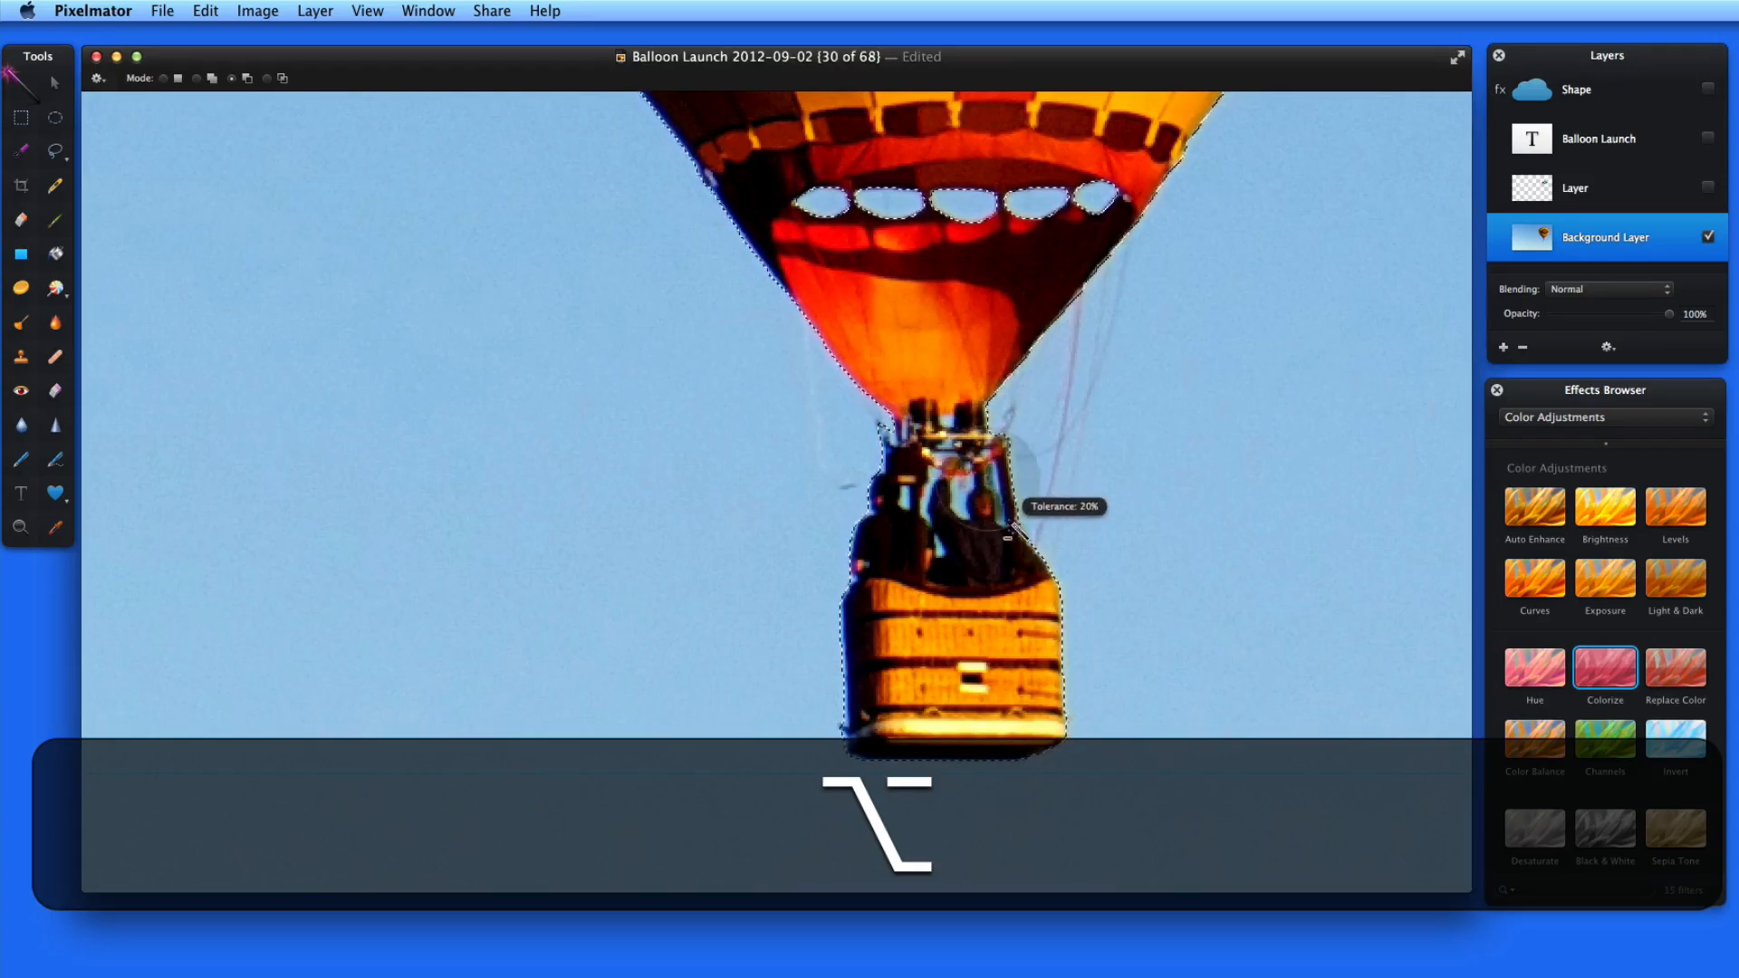
pyautogui.moveTo(960, 512)
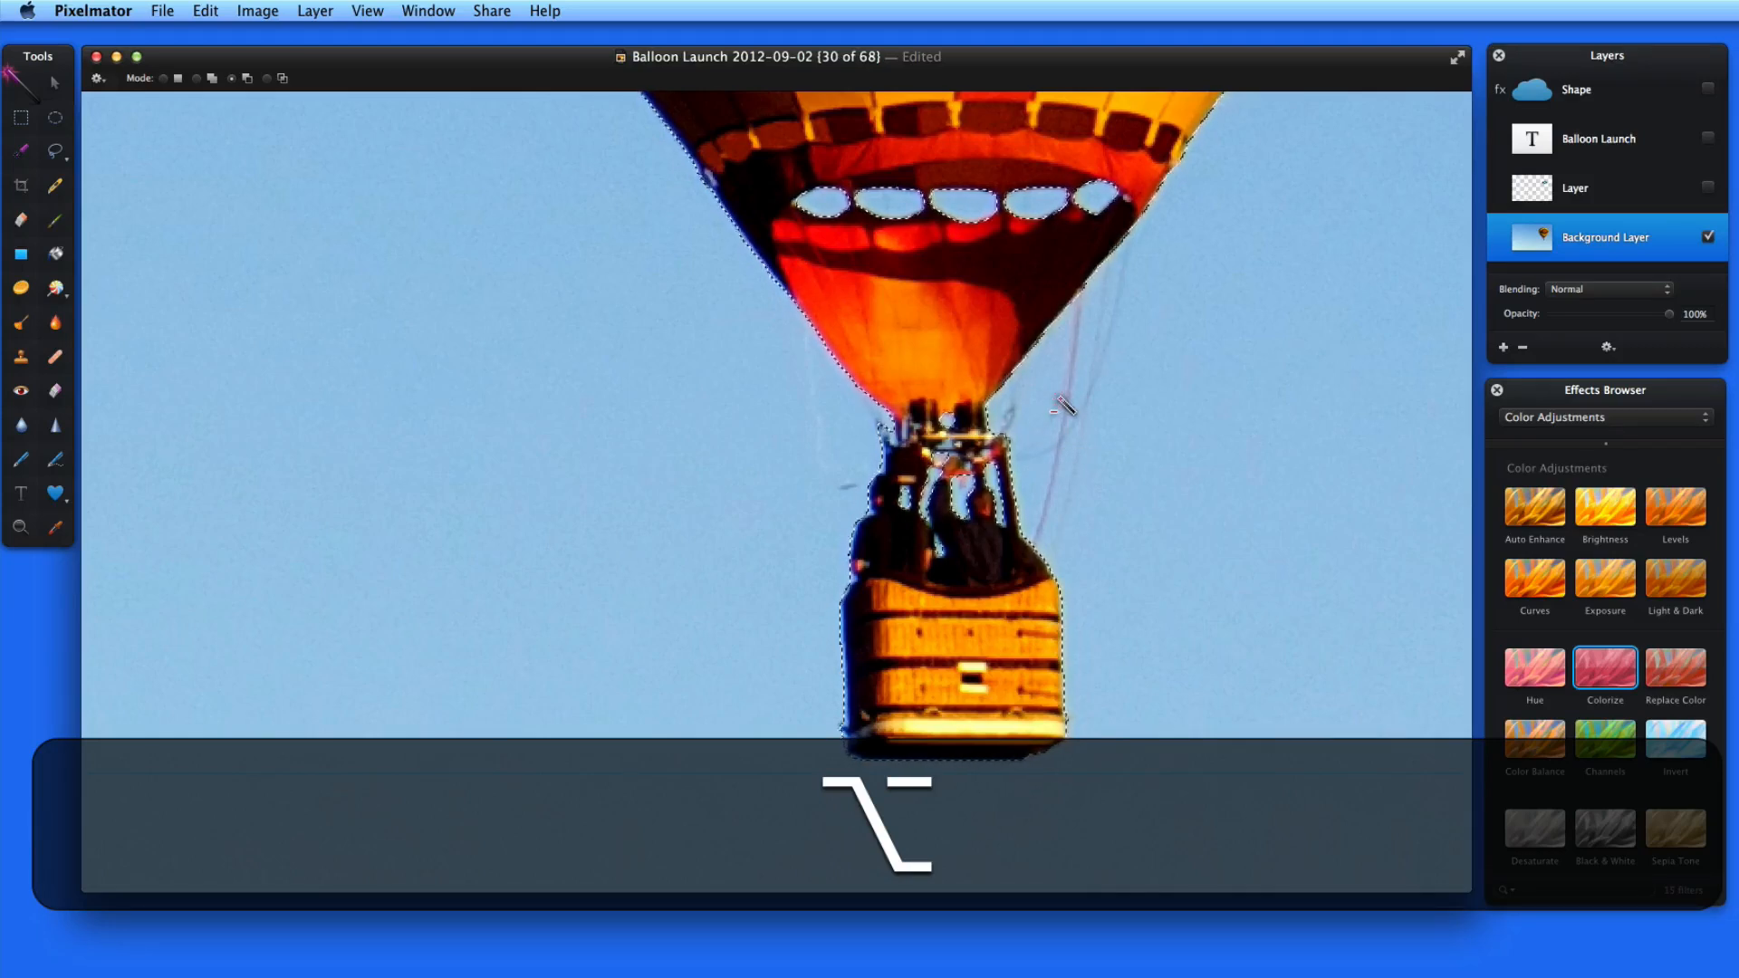
pyautogui.moveTo(909, 453)
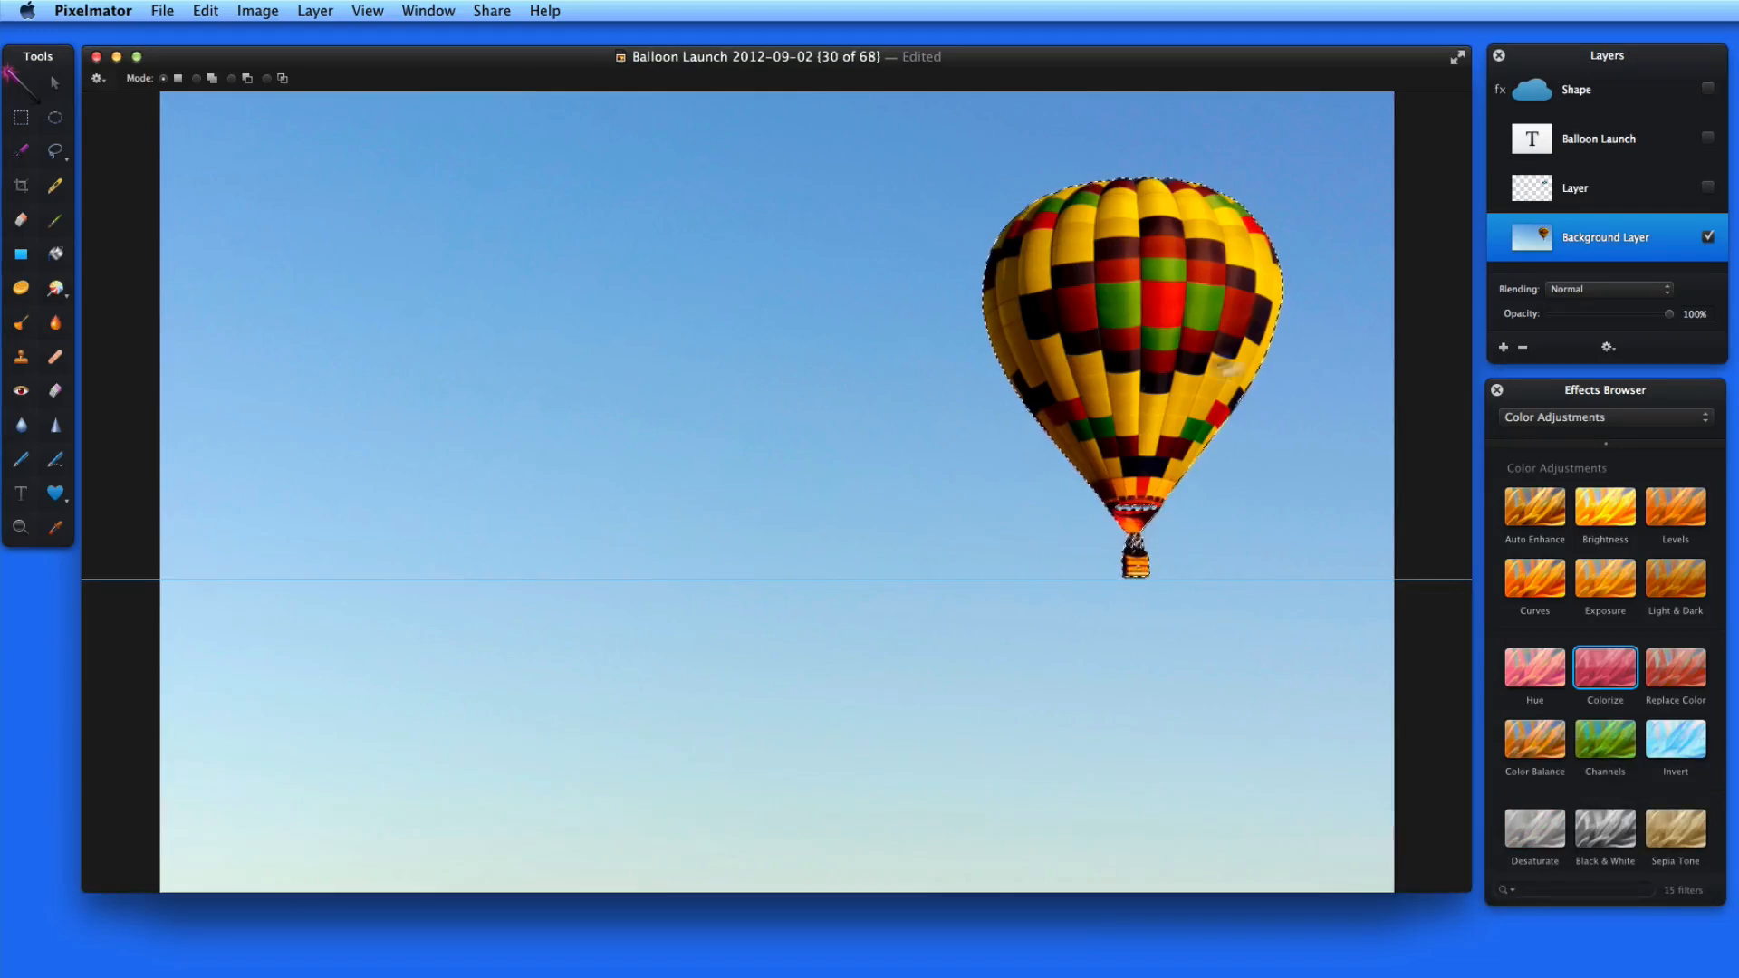
# Copy the selected balloon onto its own layer and add a new empty layer
pyautogui.press('cmd+v')
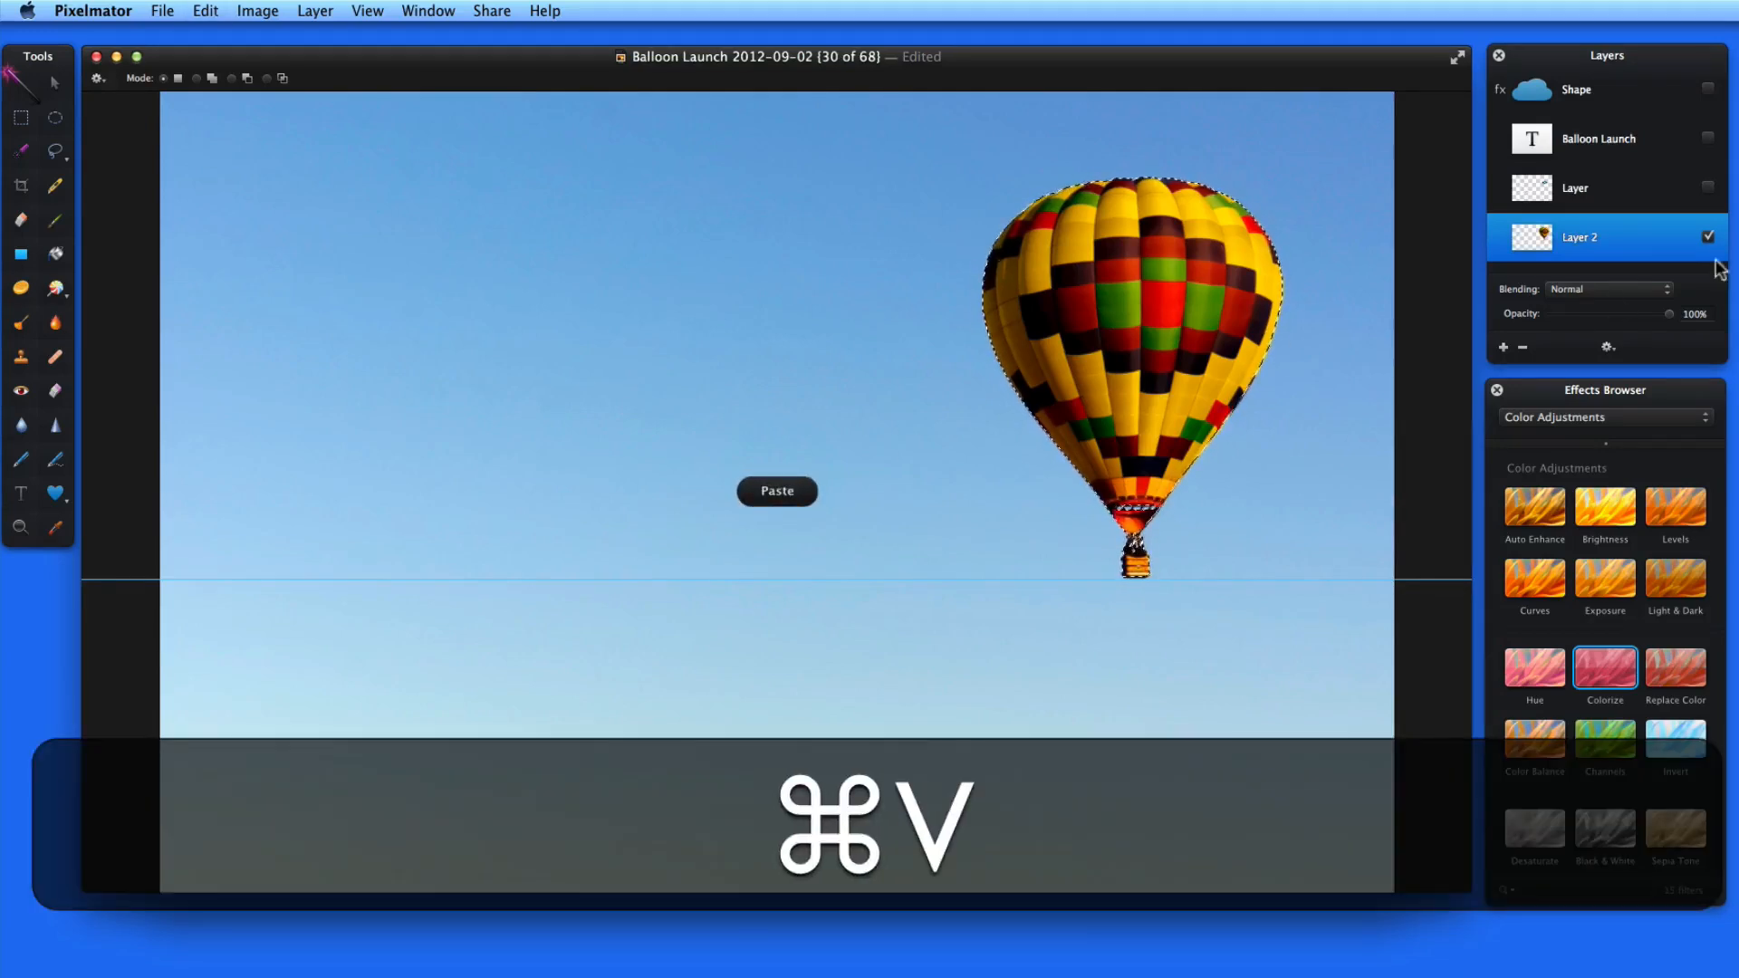
pyautogui.press('cmd+v')
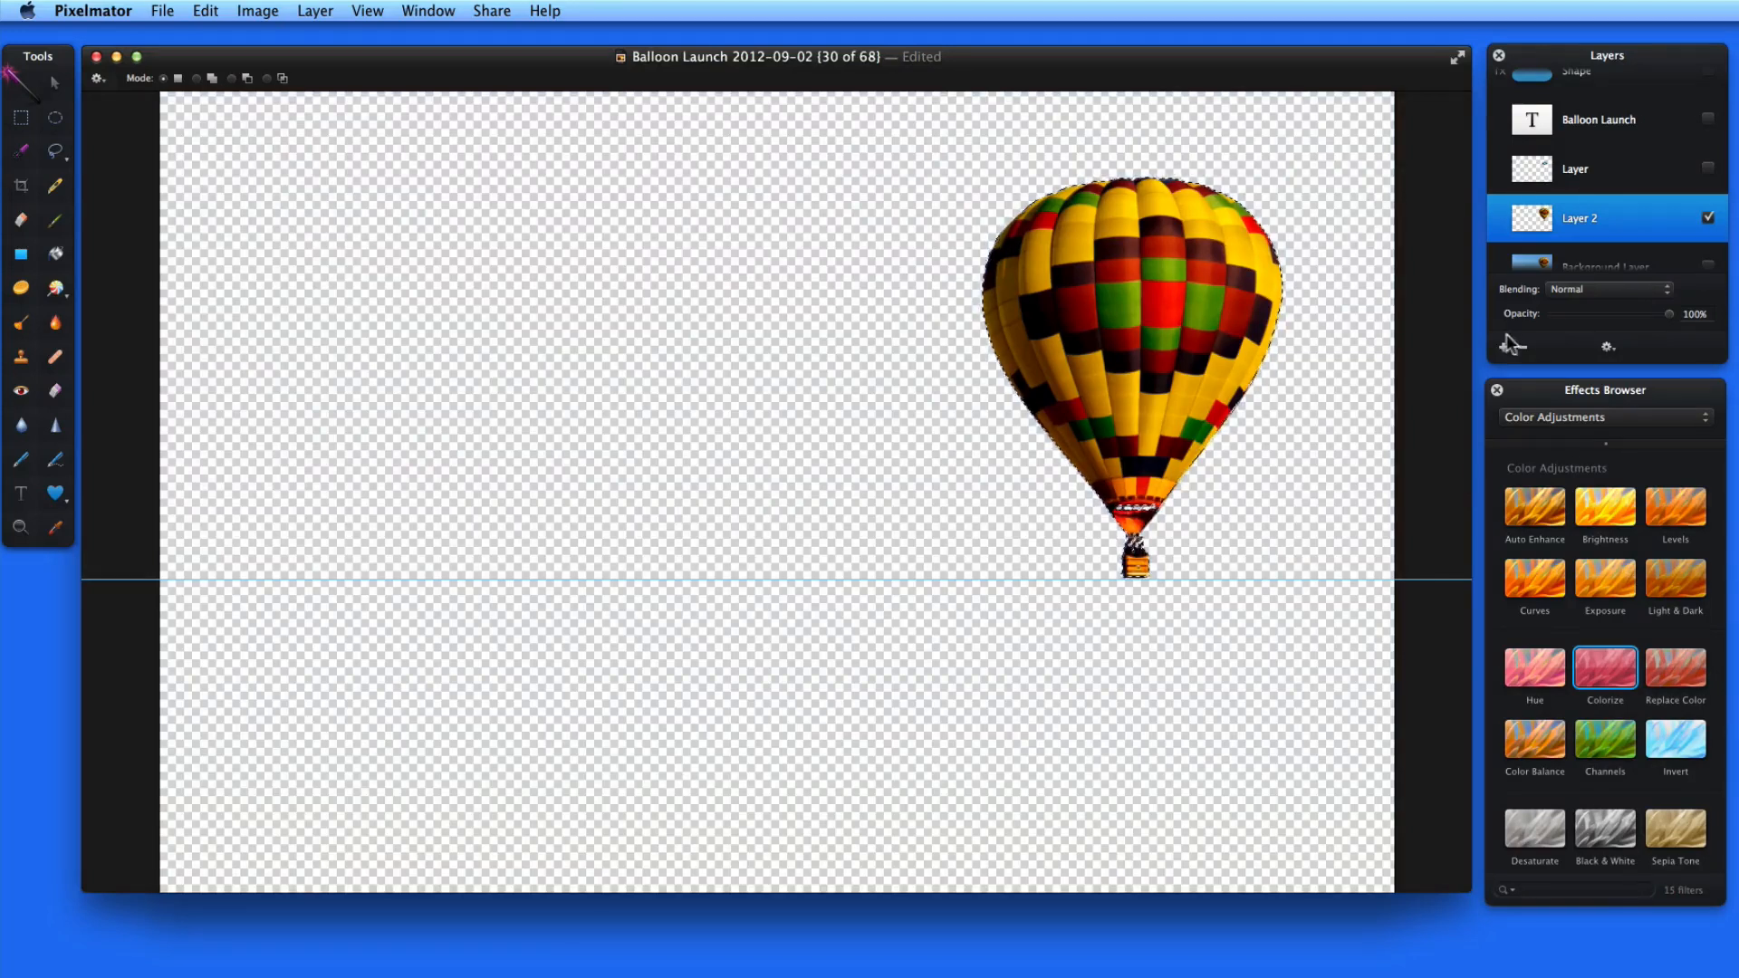
pyautogui.click(1503, 348)
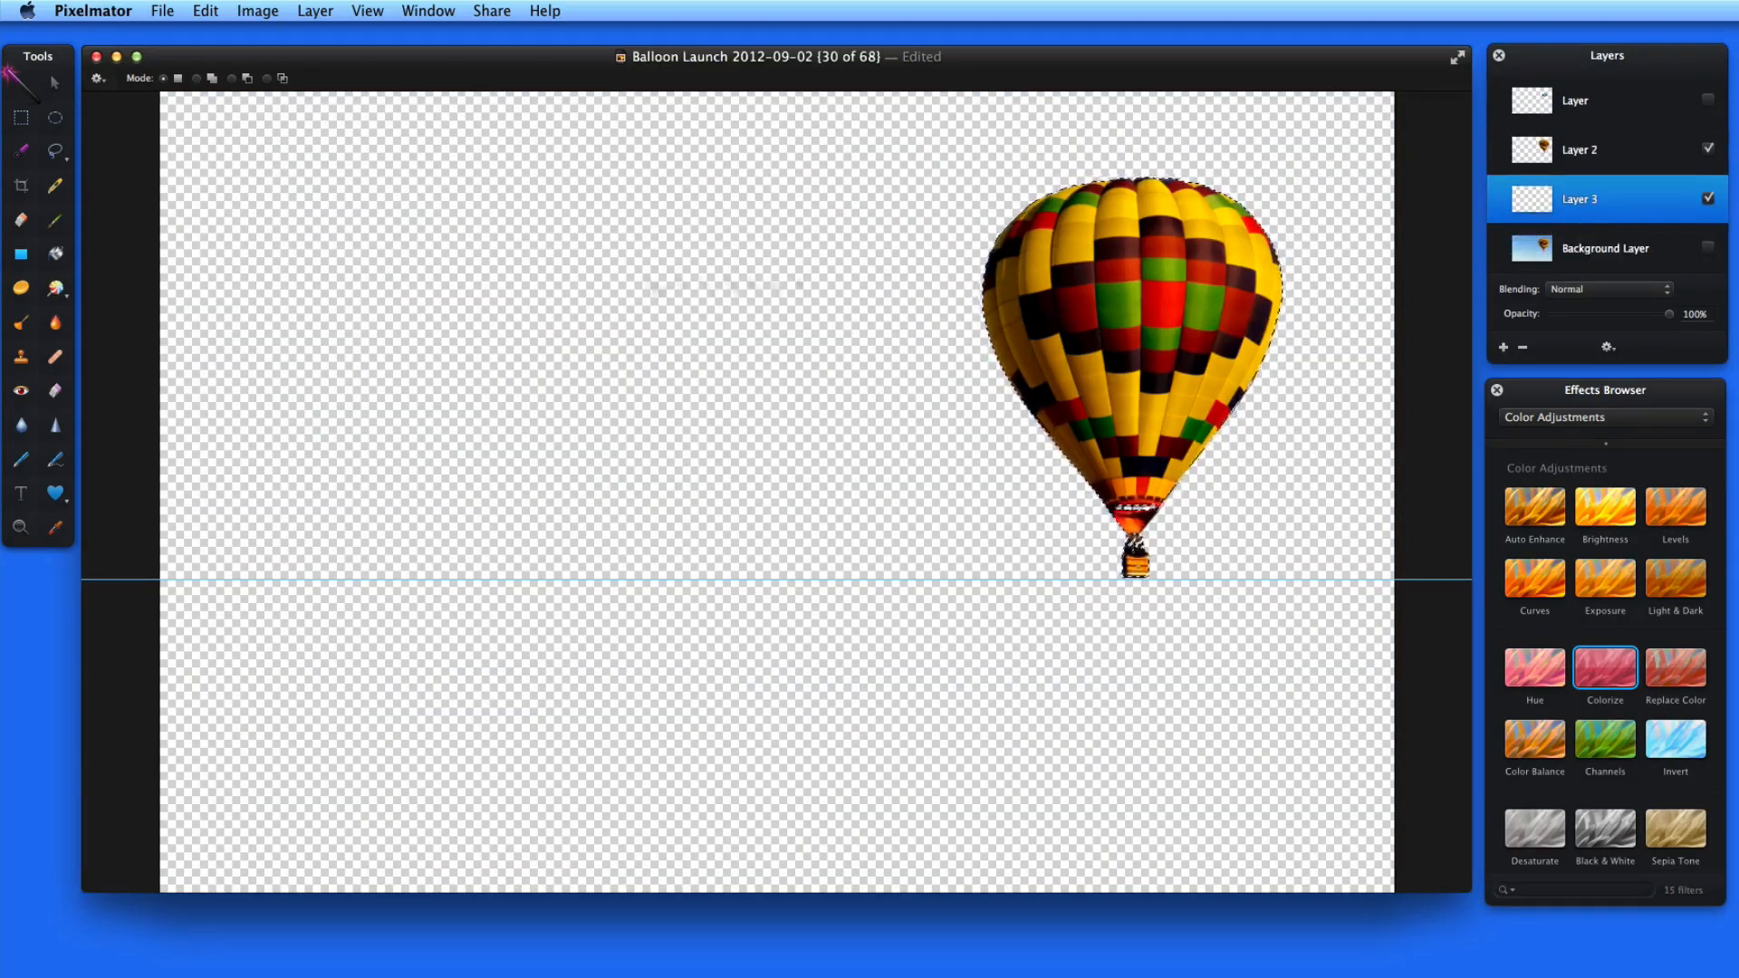
# Switch to the Paint Bucket and bring up its preset fill colours
pyautogui.click(20, 254)
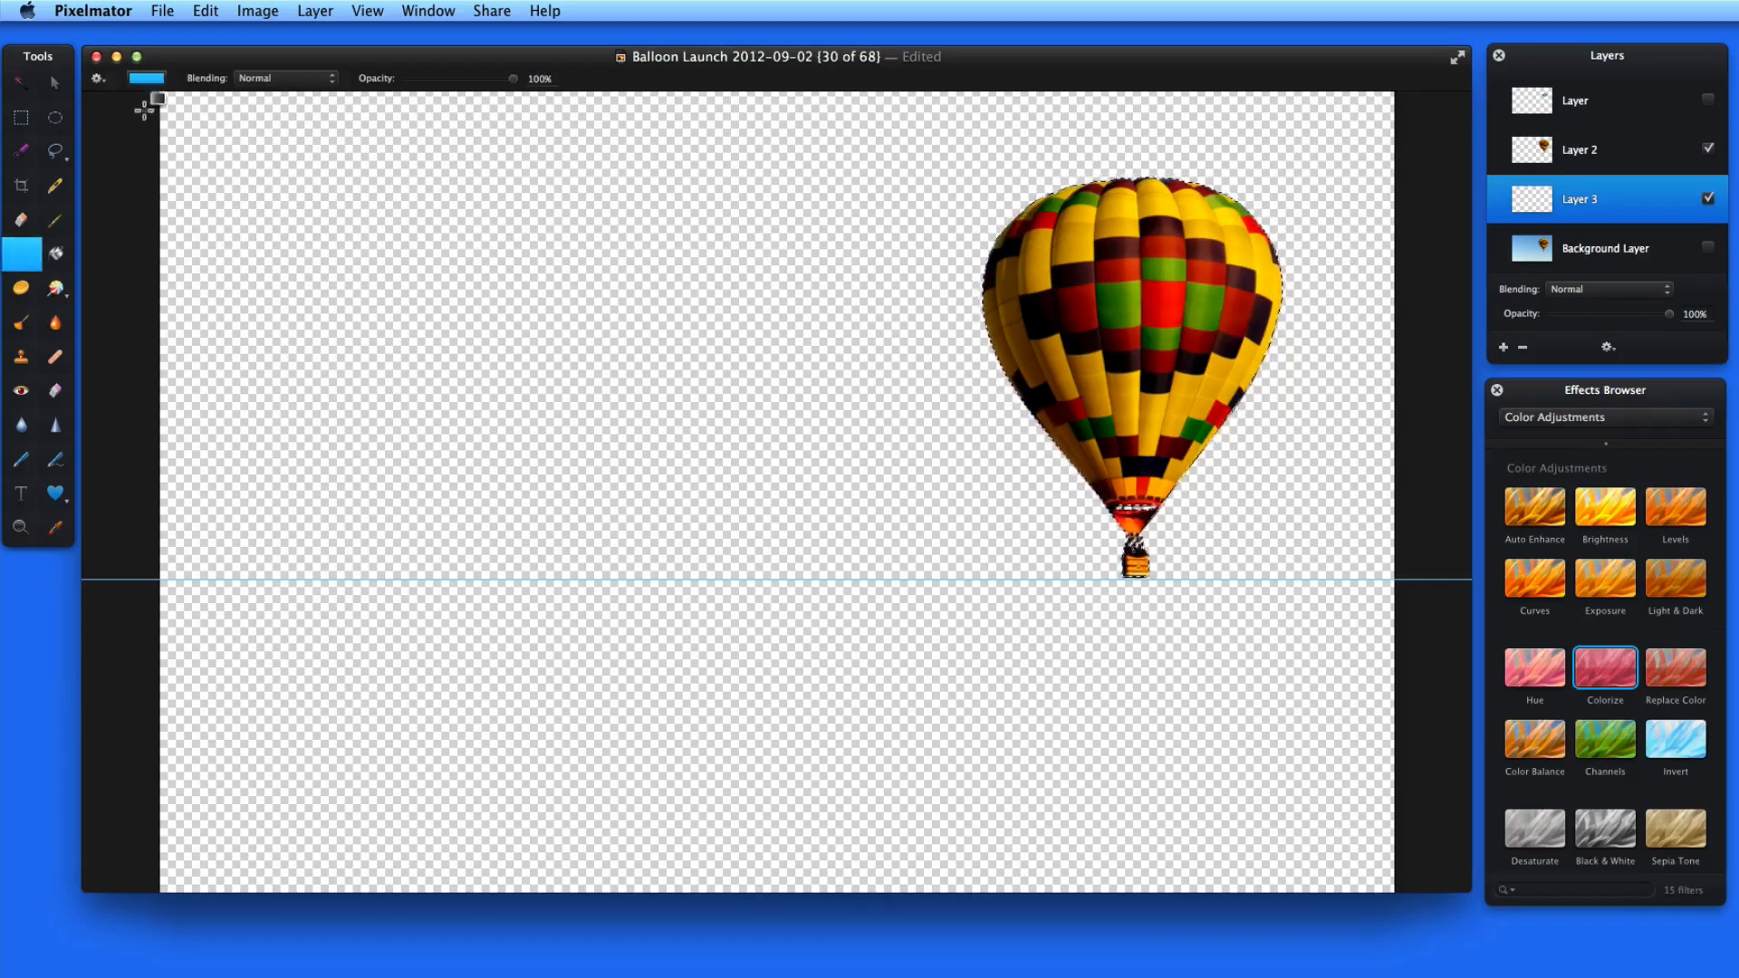
pyautogui.click(145, 78)
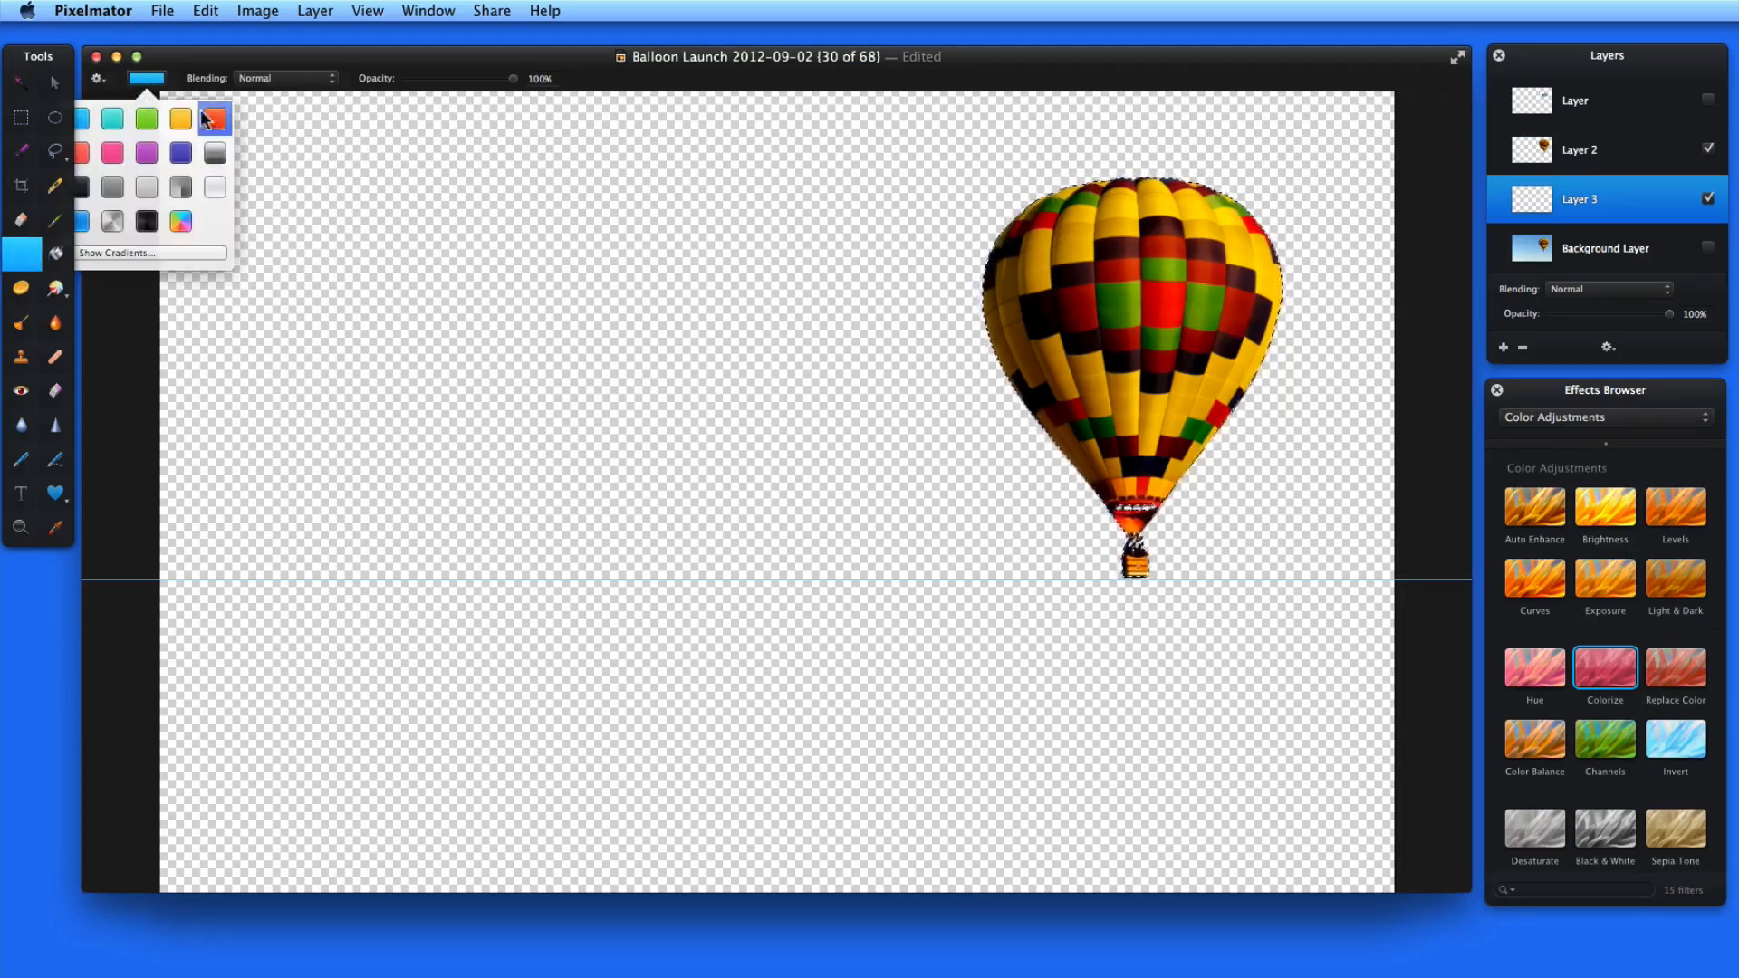